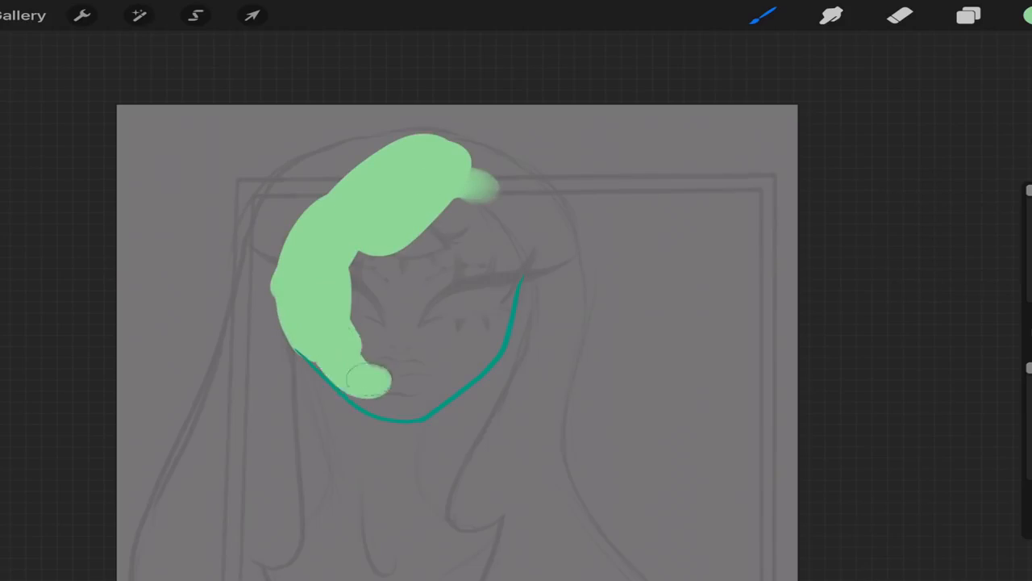
# Fill the head, neck and shoulders flat green inside the teal outline and line the swatch blobs into columns
pyautogui.click(968, 15)
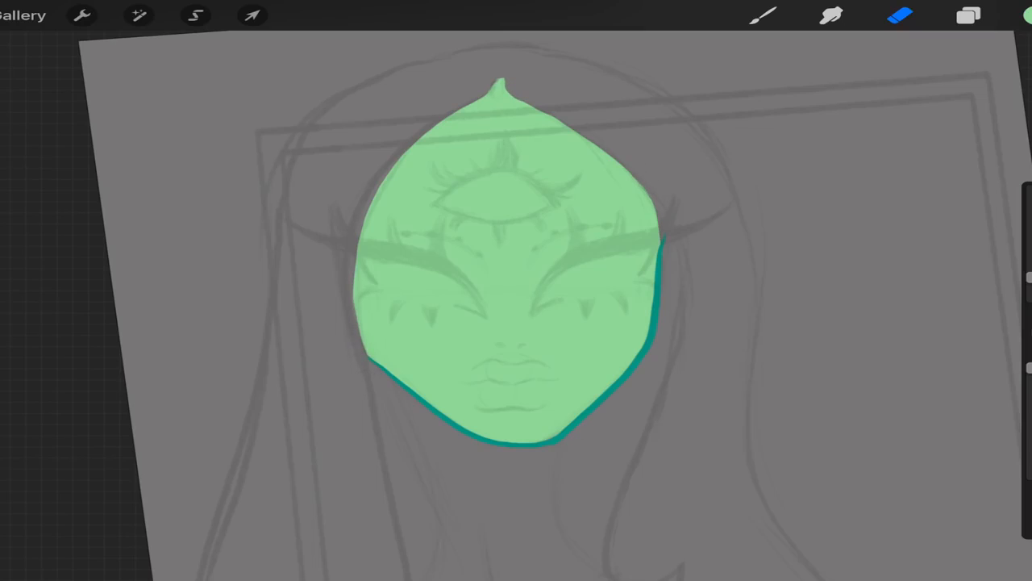
pyautogui.click(968, 14)
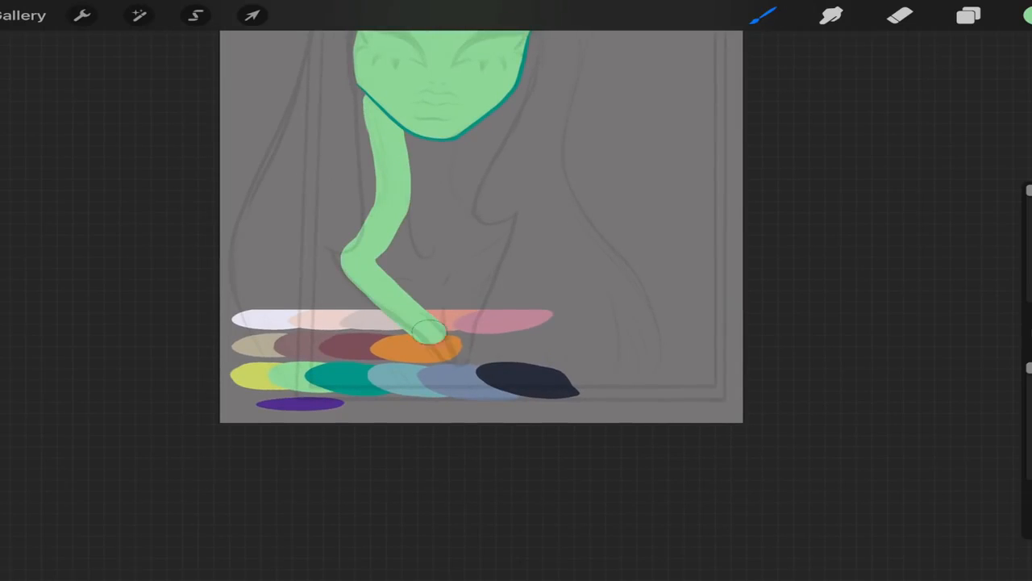
pyautogui.click(968, 14)
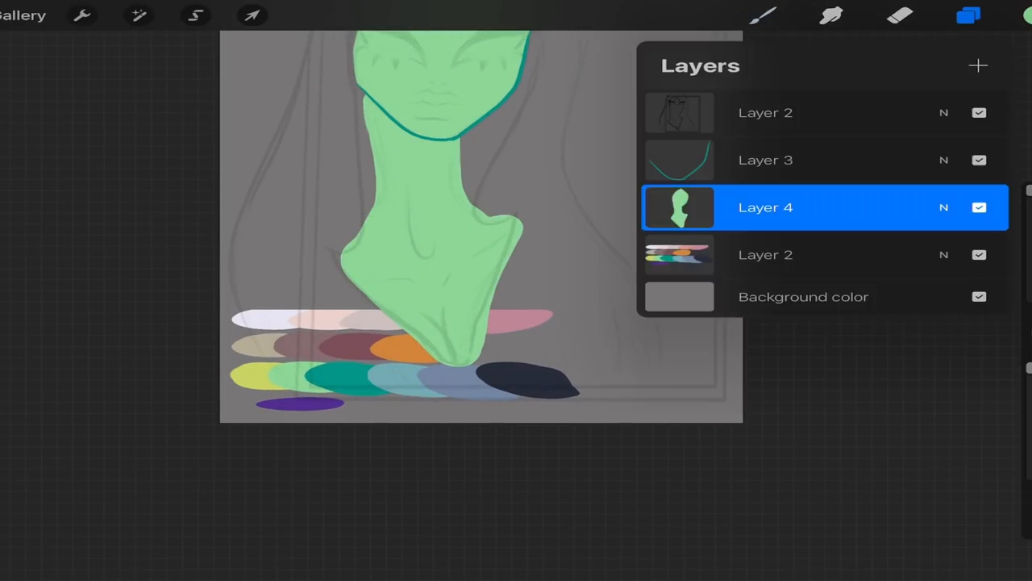
pyautogui.click(252, 15)
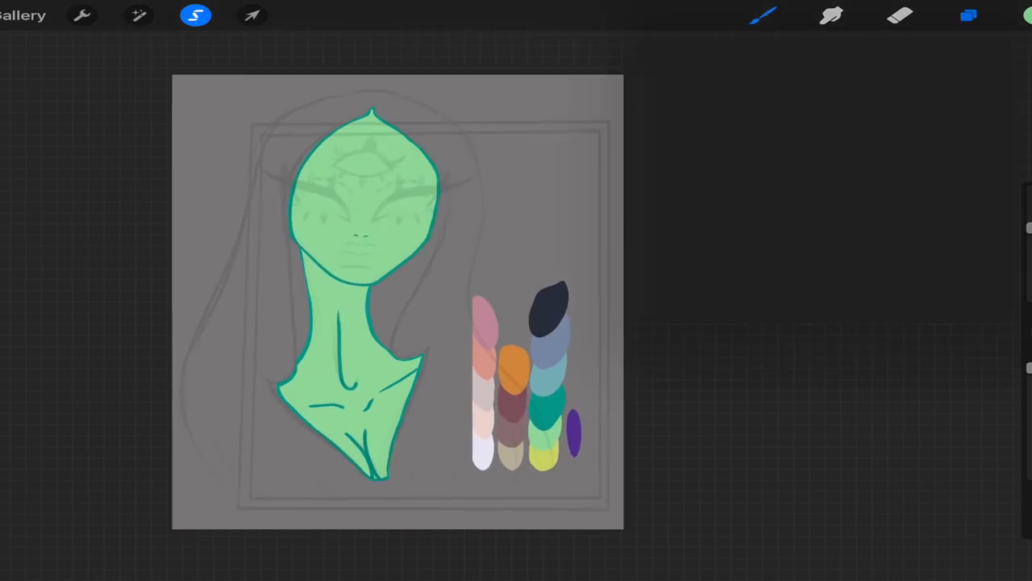
# Brush a purple collar onto the neck and block the long hair flat pink on a layer below the skin
pyautogui.click(968, 15)
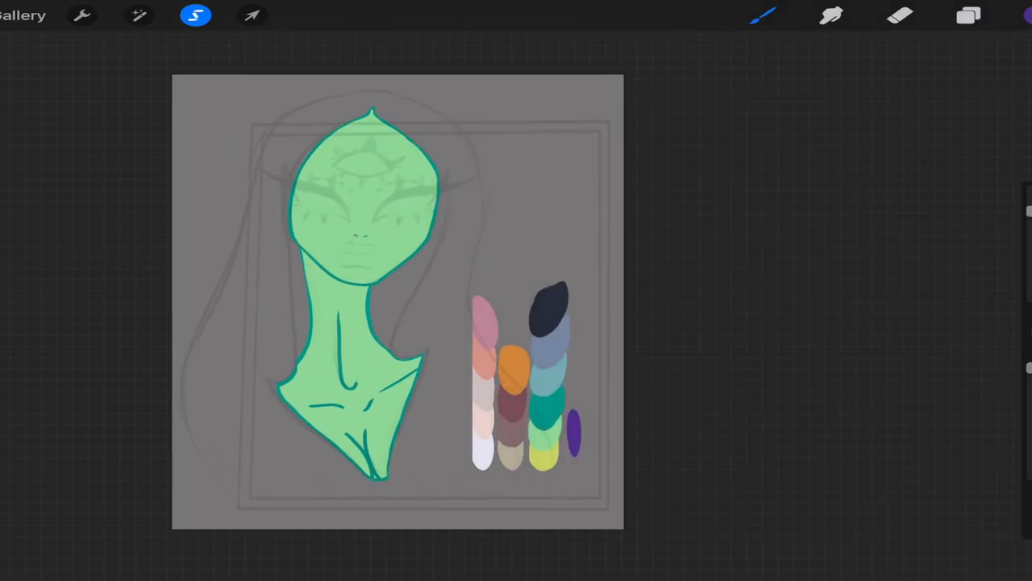
pyautogui.click(968, 15)
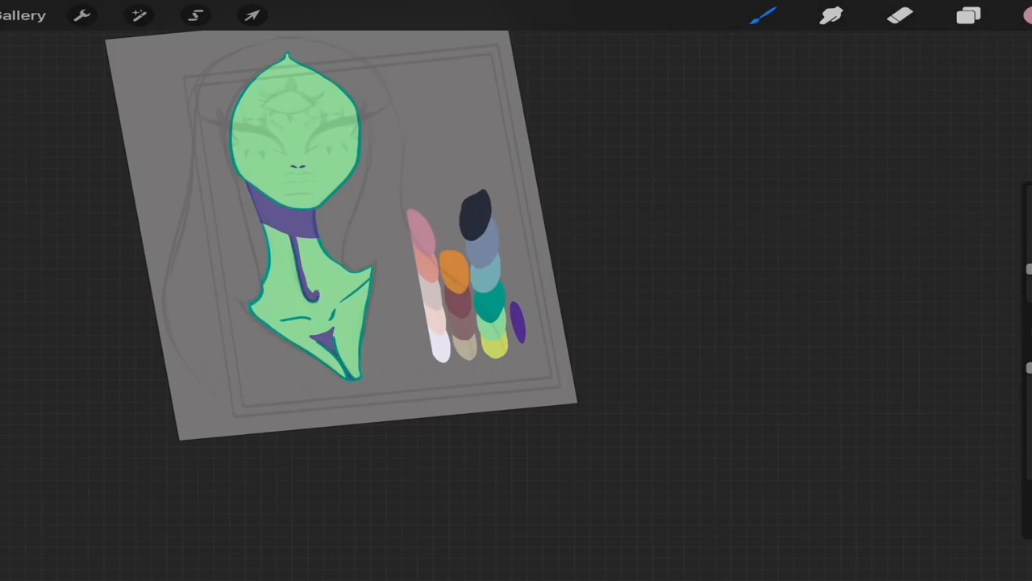
pyautogui.moveTo(290, 48); pyautogui.dragTo(164, 310)
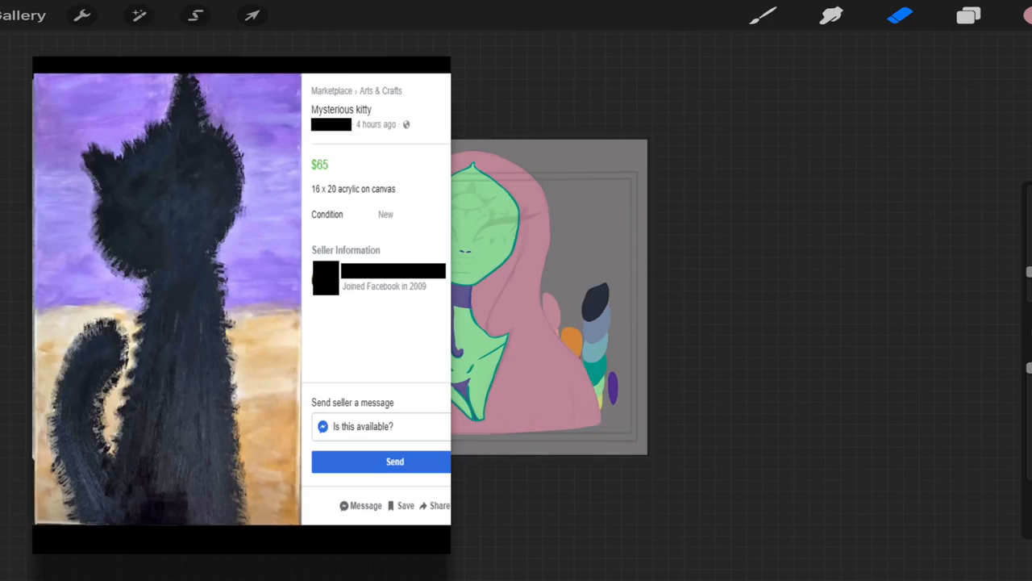
# Draw thick black winged lashes over both eyes on a new top layer and check off used swatches
pyautogui.click(968, 14)
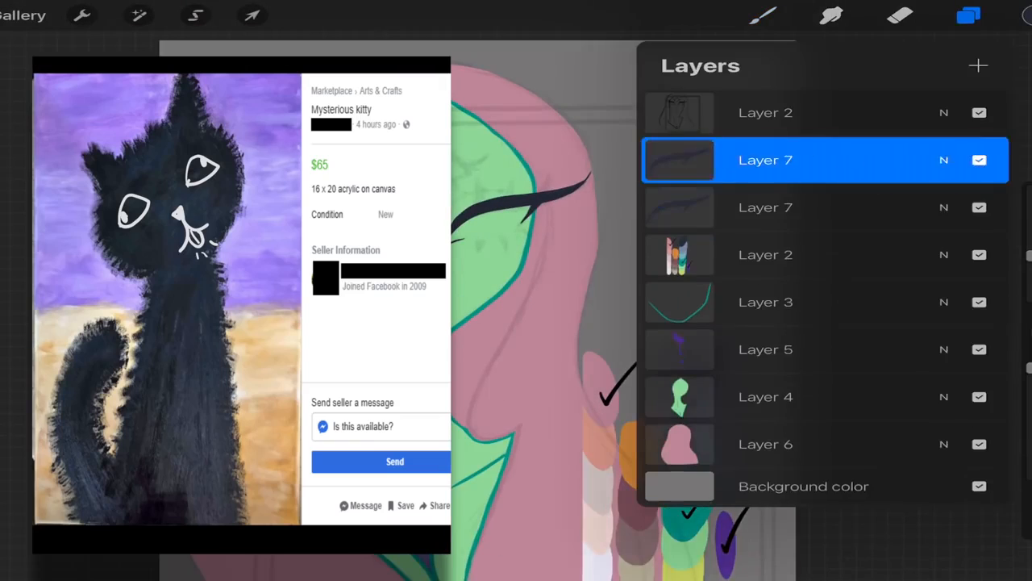
pyautogui.click(251, 15)
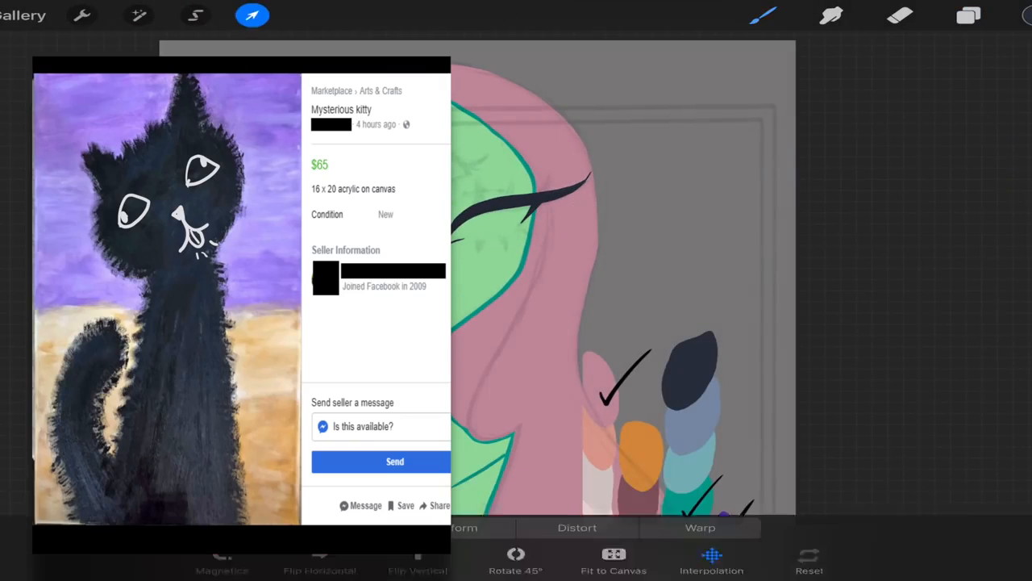
pyautogui.click(967, 14)
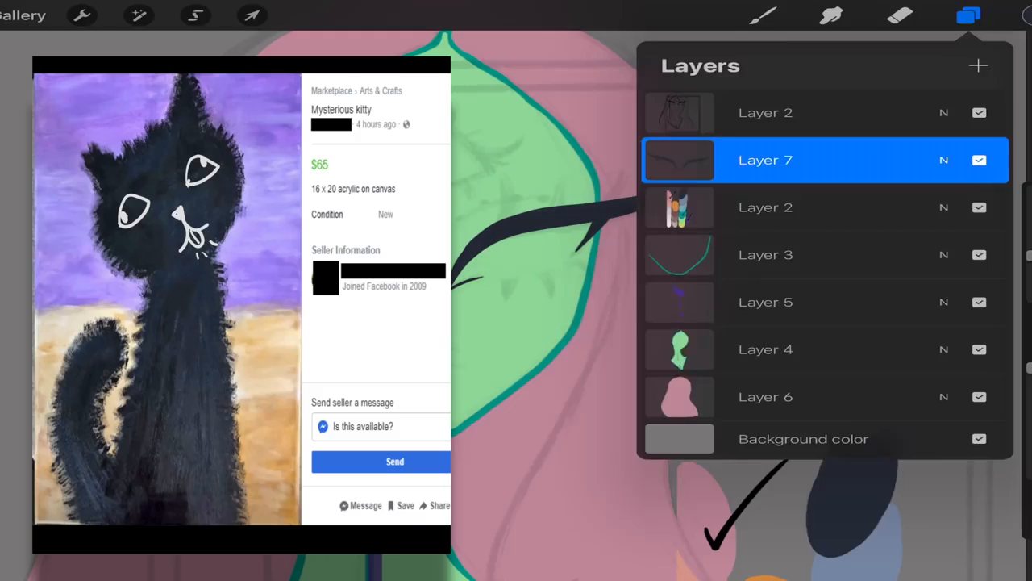
pyautogui.click(967, 15)
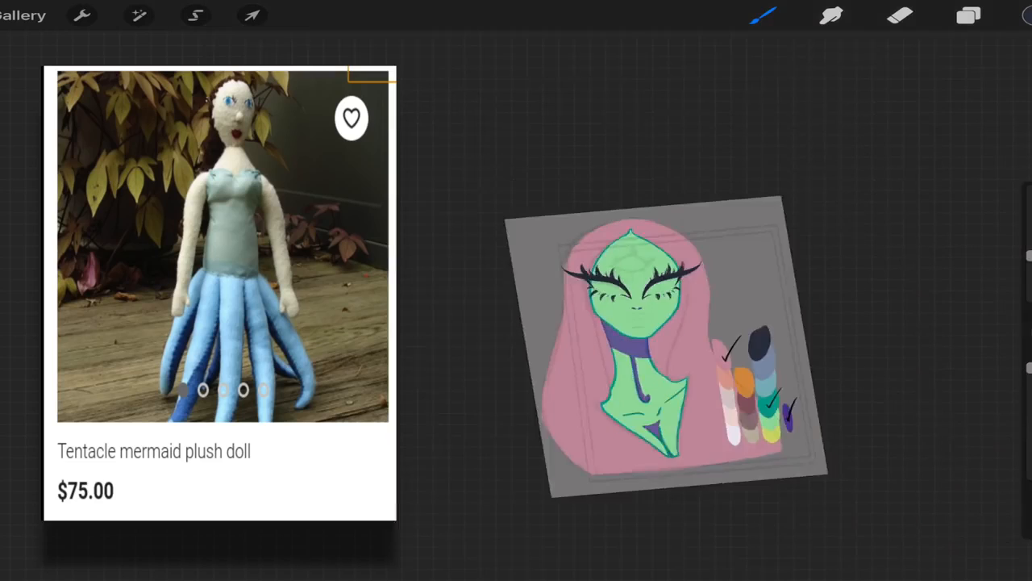
# Fill the eyes pale grey-blue and add lower lashes, freckle dots, purple nostrils and lip lines
pyautogui.click(976, 15)
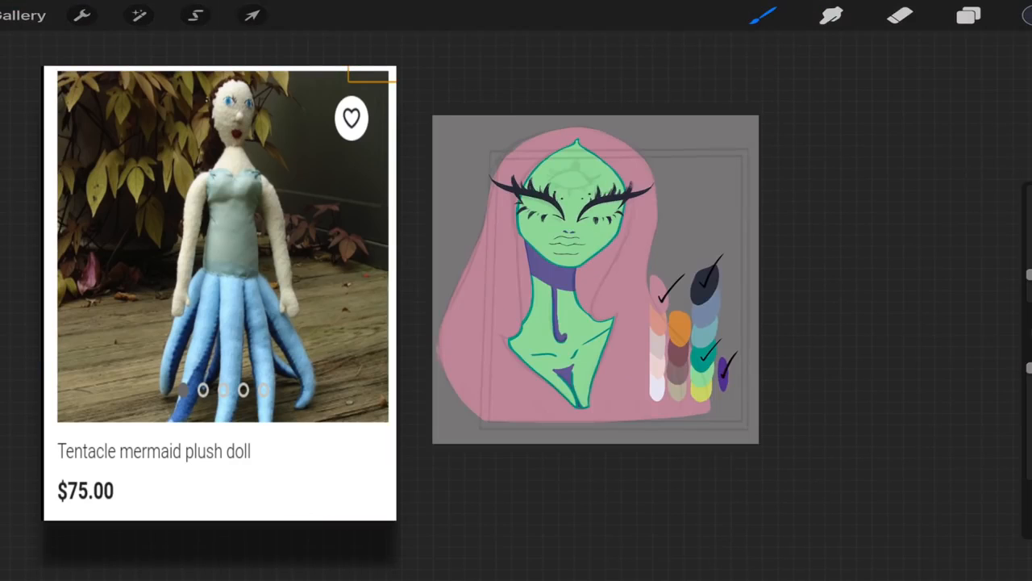
pyautogui.click(968, 15)
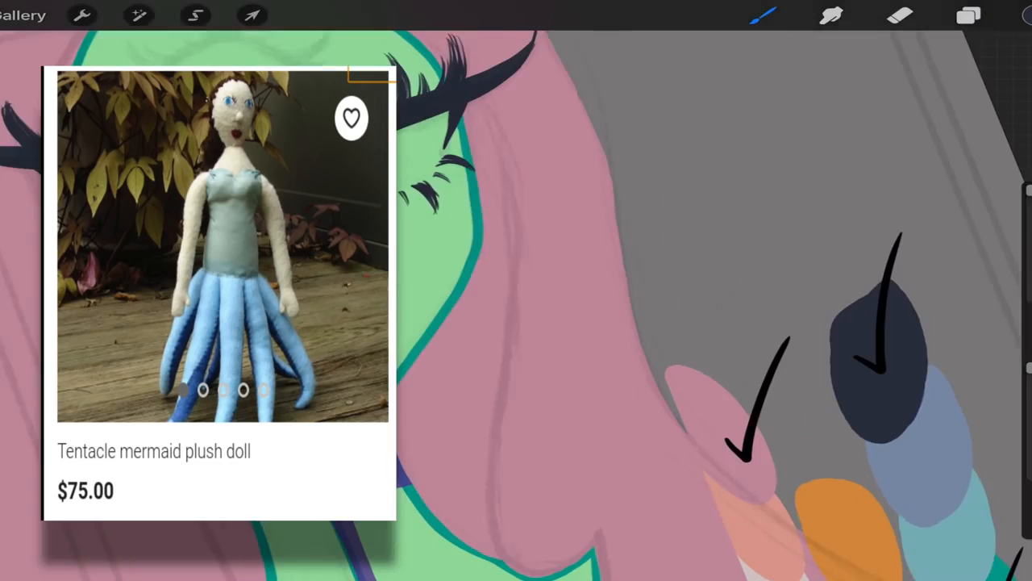
pyautogui.click(968, 14)
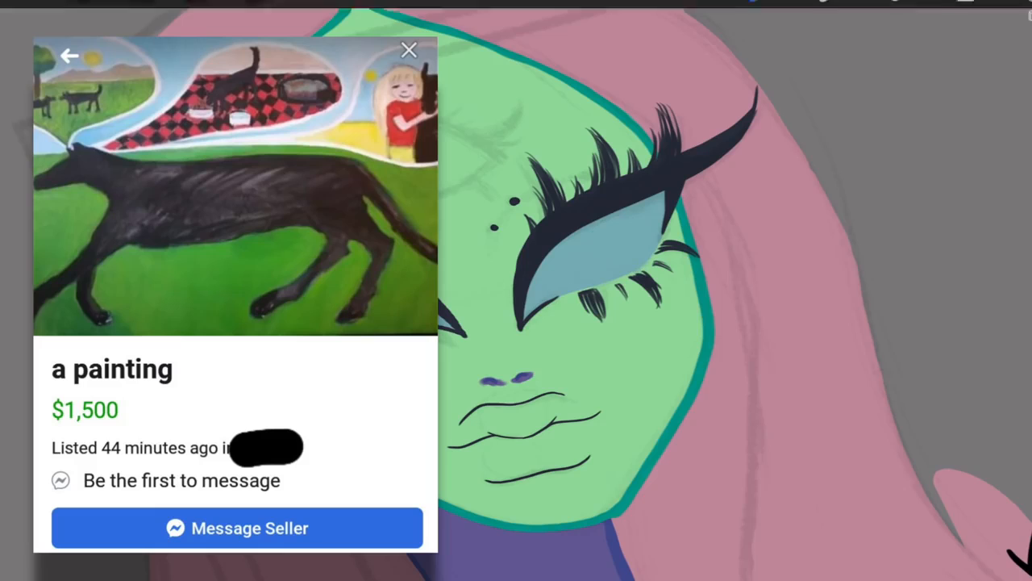
# Add a fresh layer for more face detailing and tick off the remaining used swatch colours
pyautogui.click(968, 15)
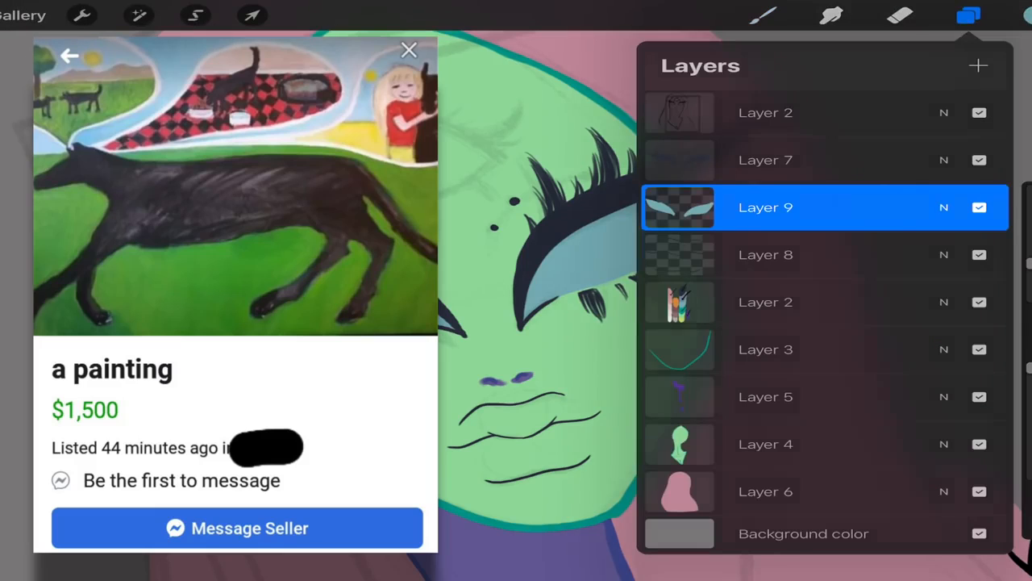
pyautogui.click(968, 15)
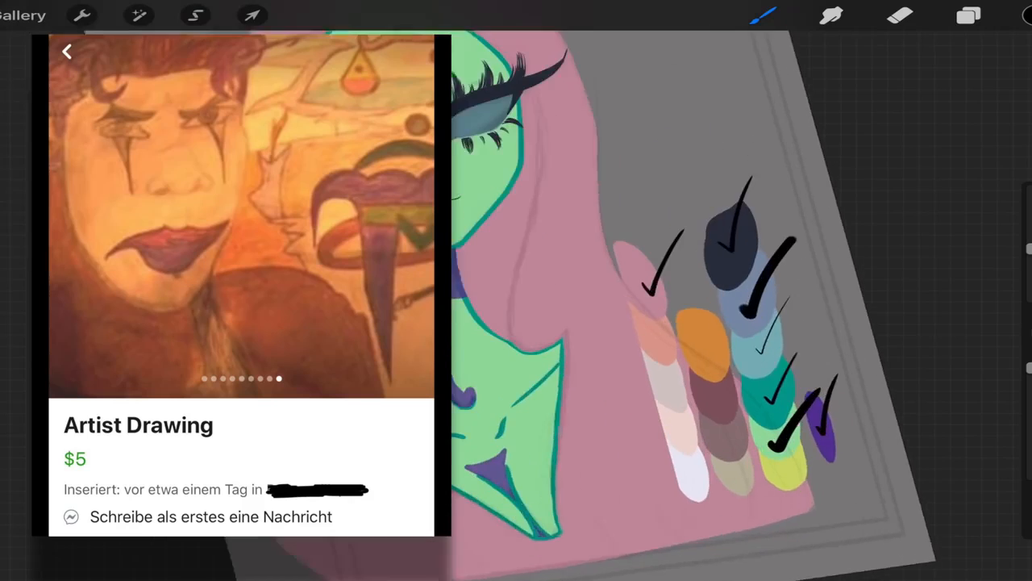
# Paint soft shadows over the green face and neck on the skin layer so it reads rounded
pyautogui.click(762, 15)
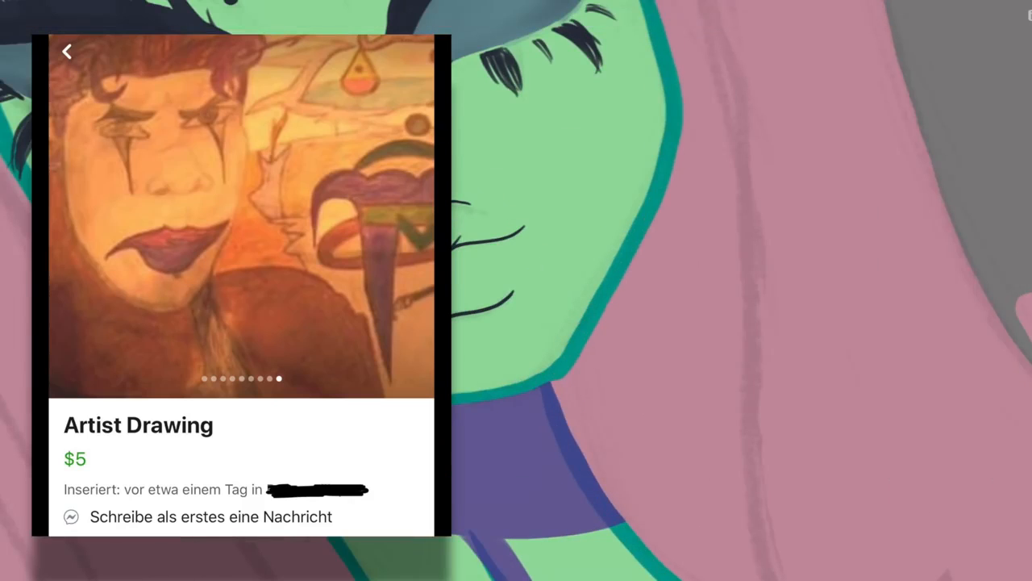
pyautogui.click(968, 16)
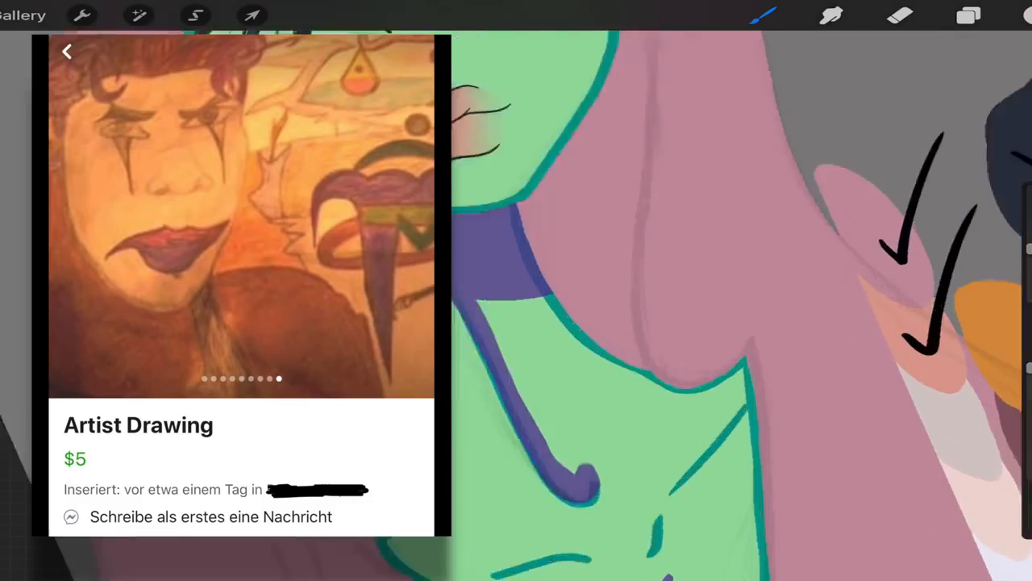
pyautogui.click(968, 16)
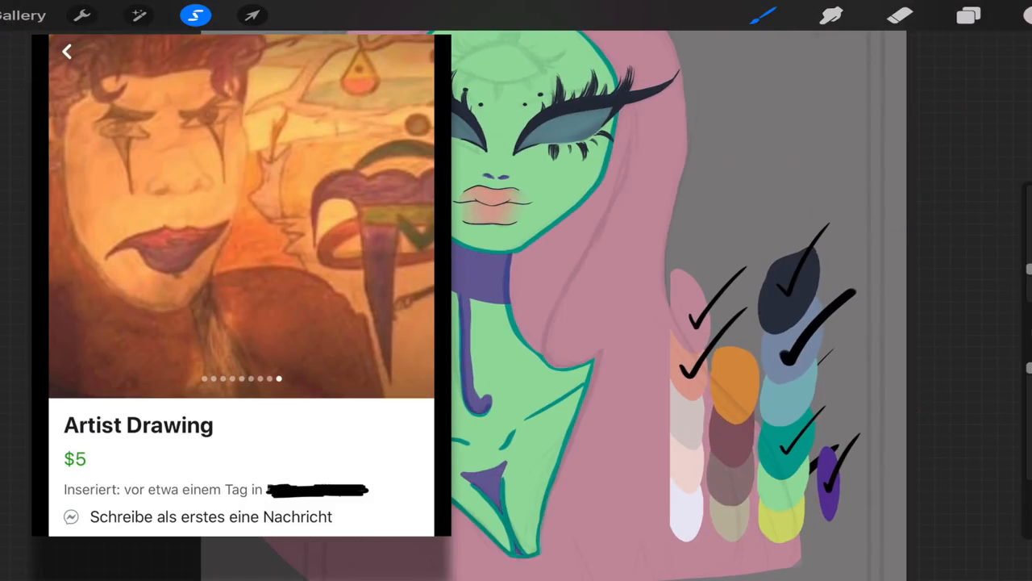
pyautogui.click(763, 14)
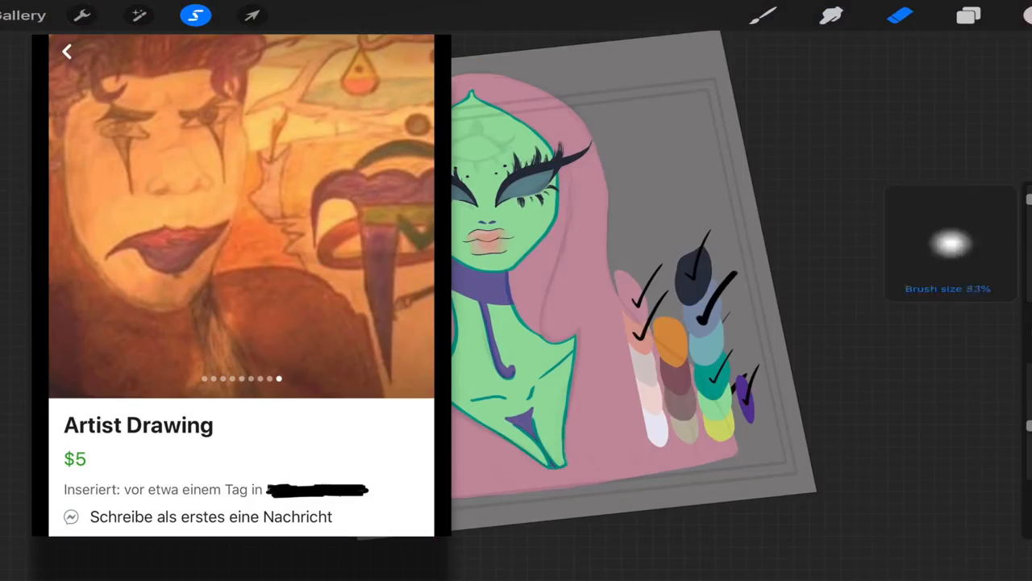
pyautogui.click(968, 14)
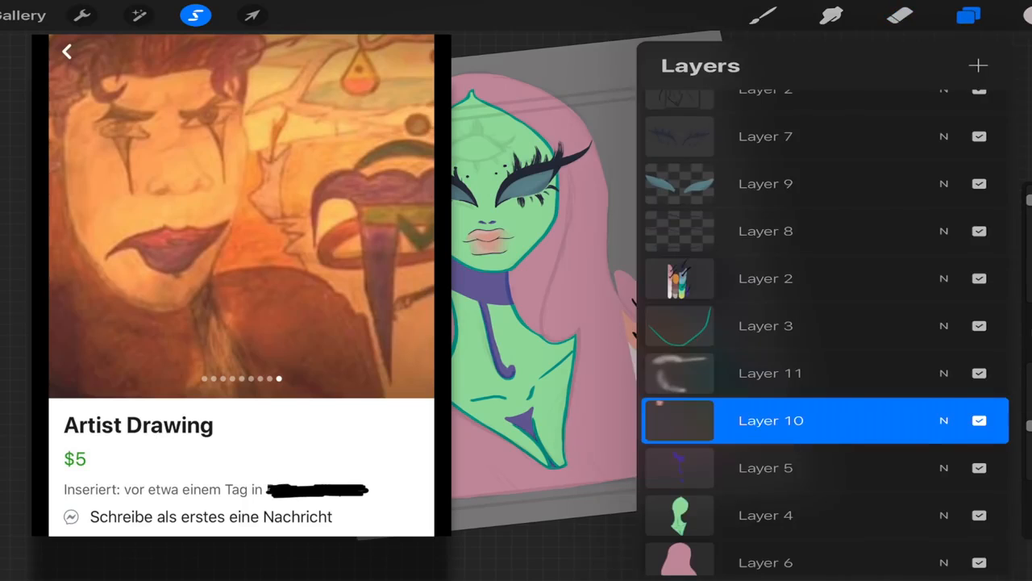
pyautogui.click(967, 16)
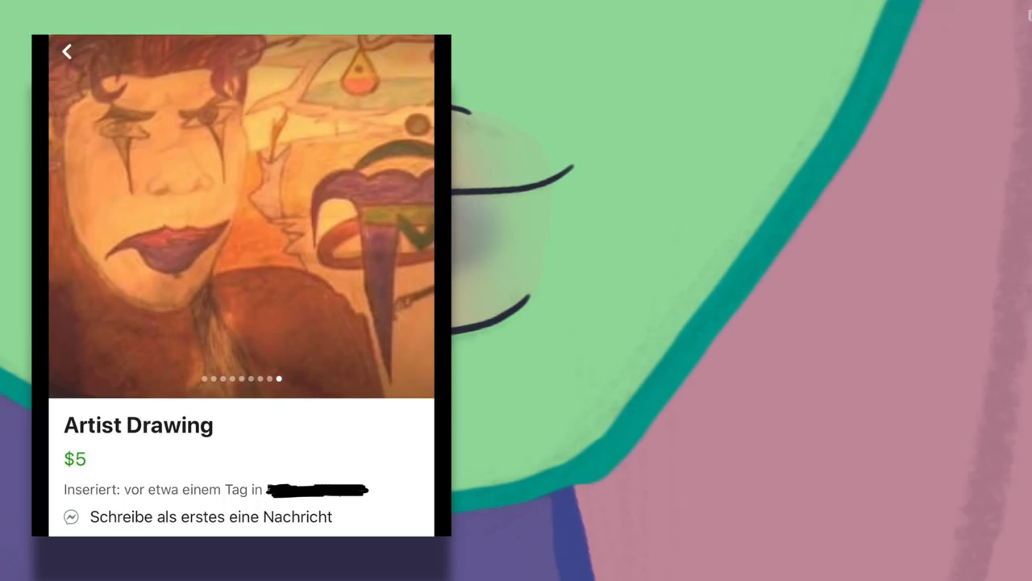
# Switch to the Airbrushing > Soft Airbrush in the Brush Library for further skin shading
pyautogui.click(968, 14)
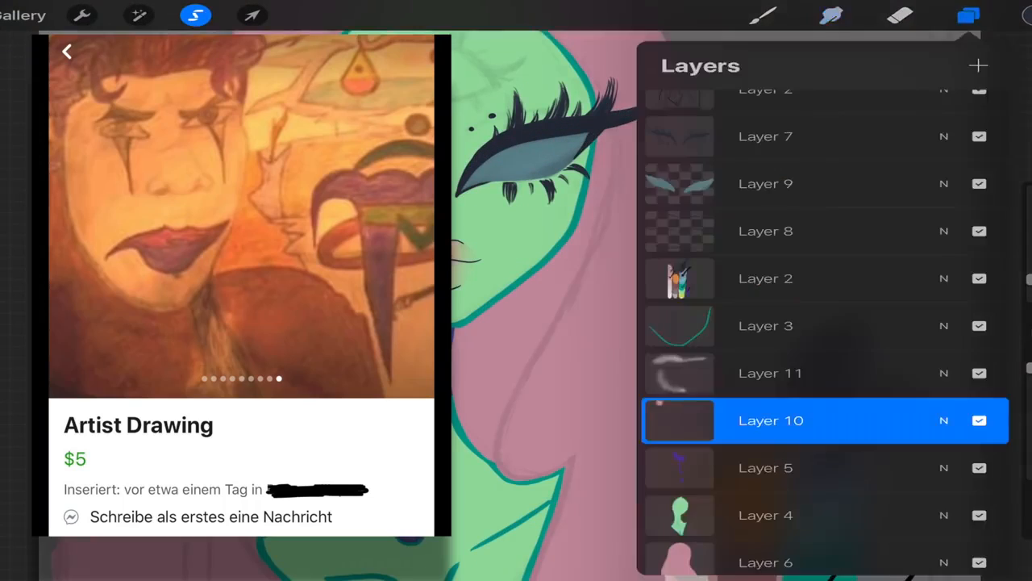
pyautogui.click(763, 15)
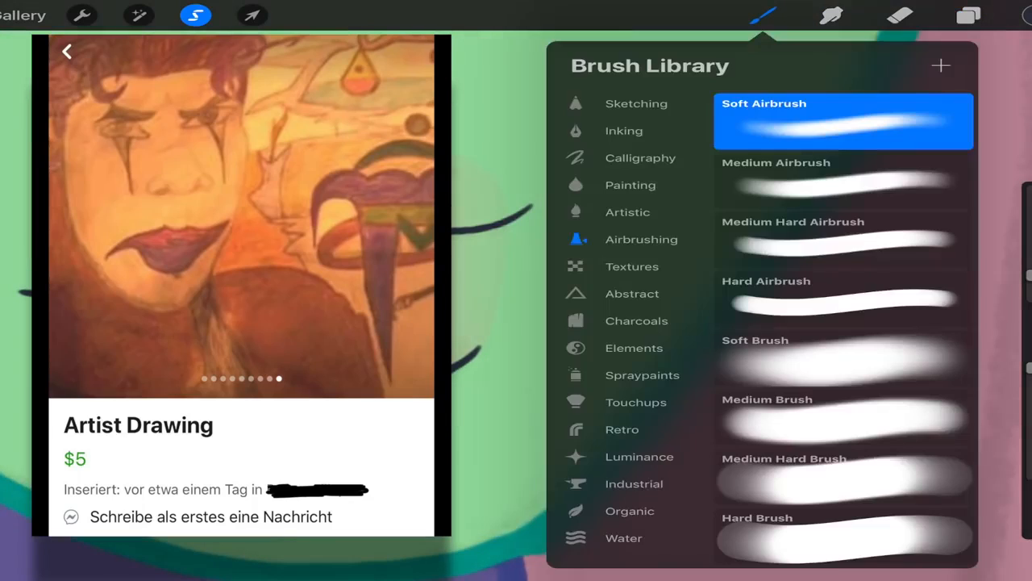
pyautogui.click(761, 14)
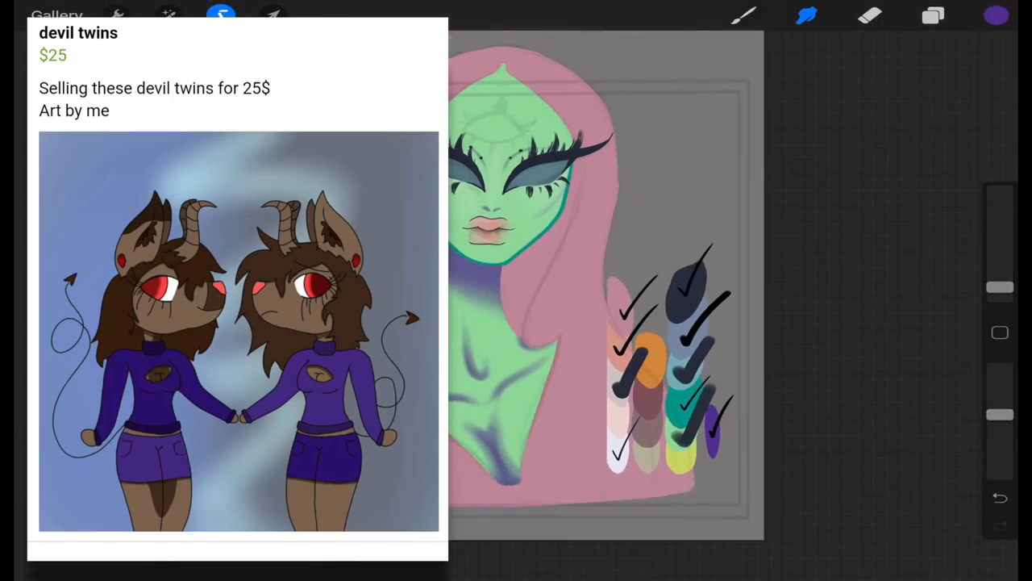
# Refine the dark lash strokes and add two small dots beside the large eye on the lash layer
pyautogui.click(933, 15)
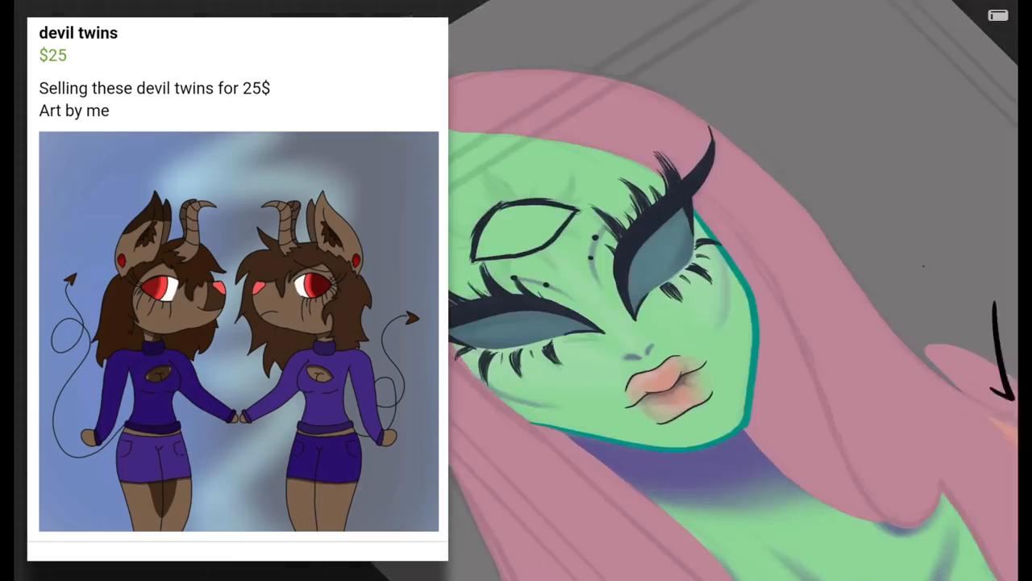
pyautogui.click(932, 15)
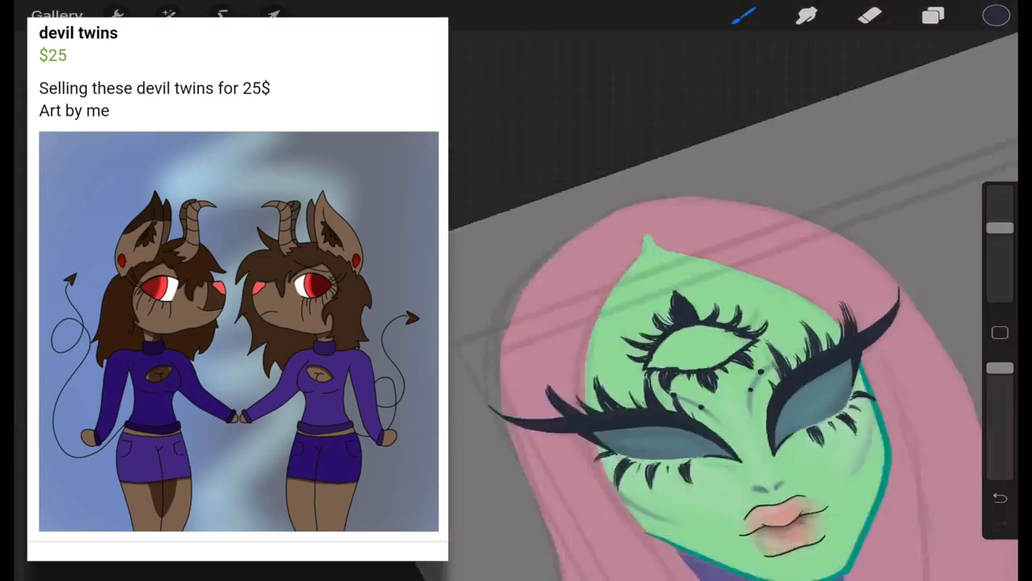
pyautogui.click(932, 16)
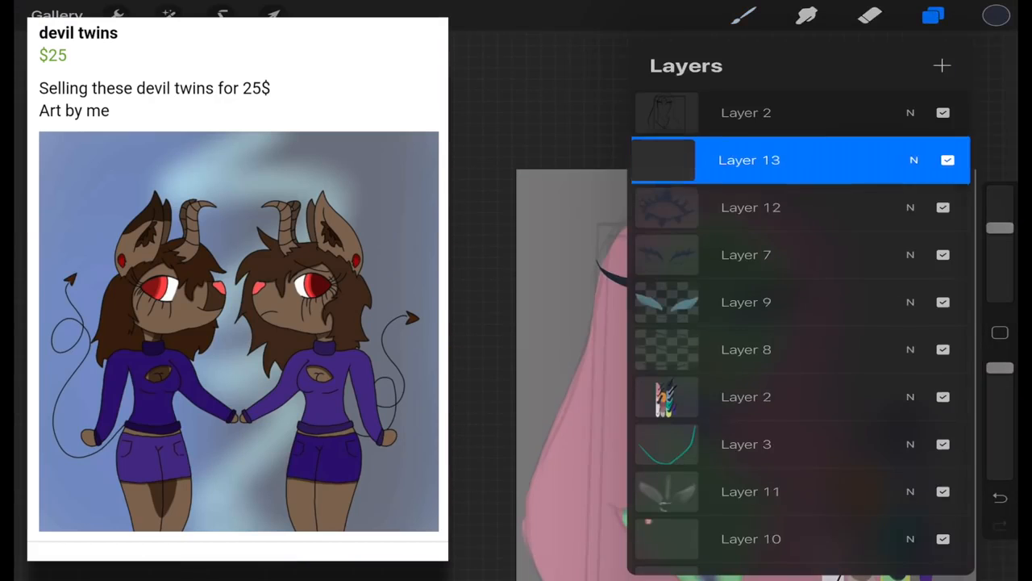
pyautogui.click(932, 15)
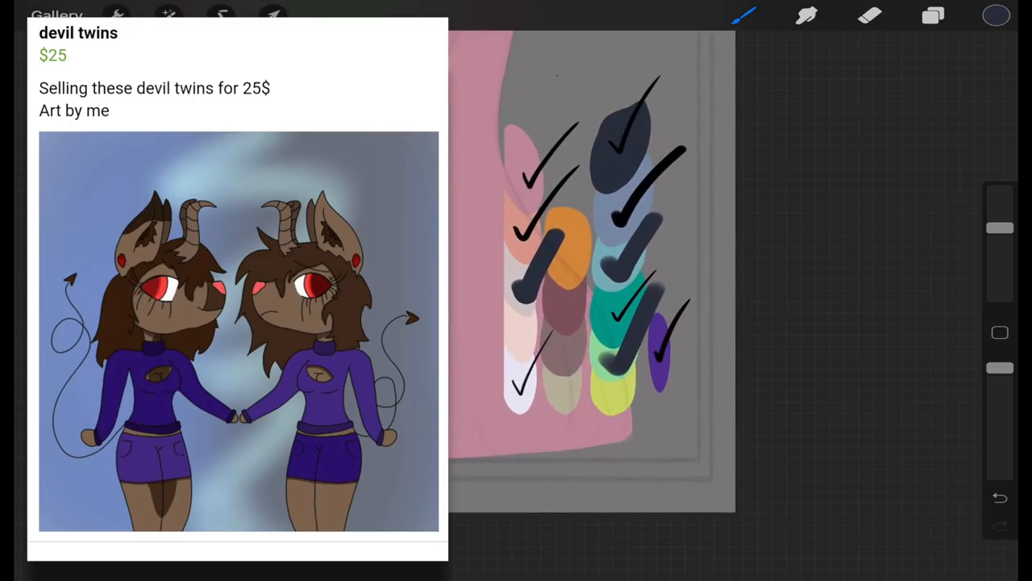
pyautogui.click(997, 16)
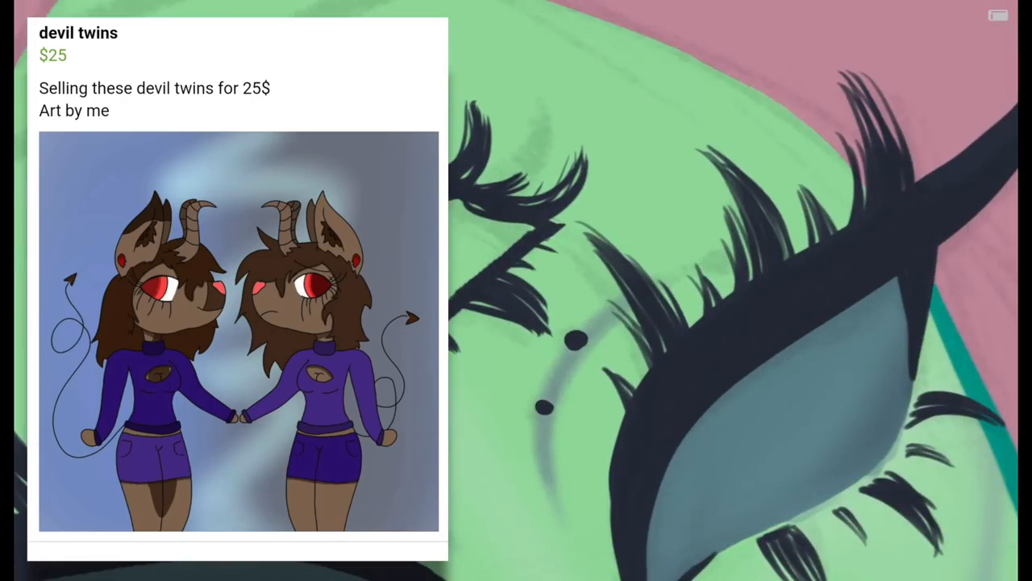
pyautogui.click(742, 16)
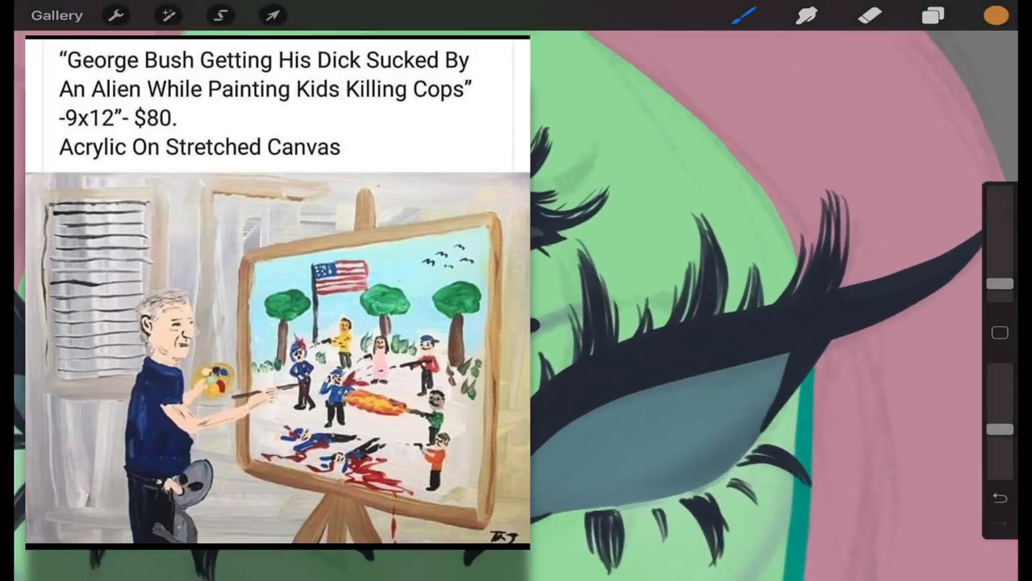
# Shade the neck with a soft purple shadow using the soft brush
pyautogui.click(871, 14)
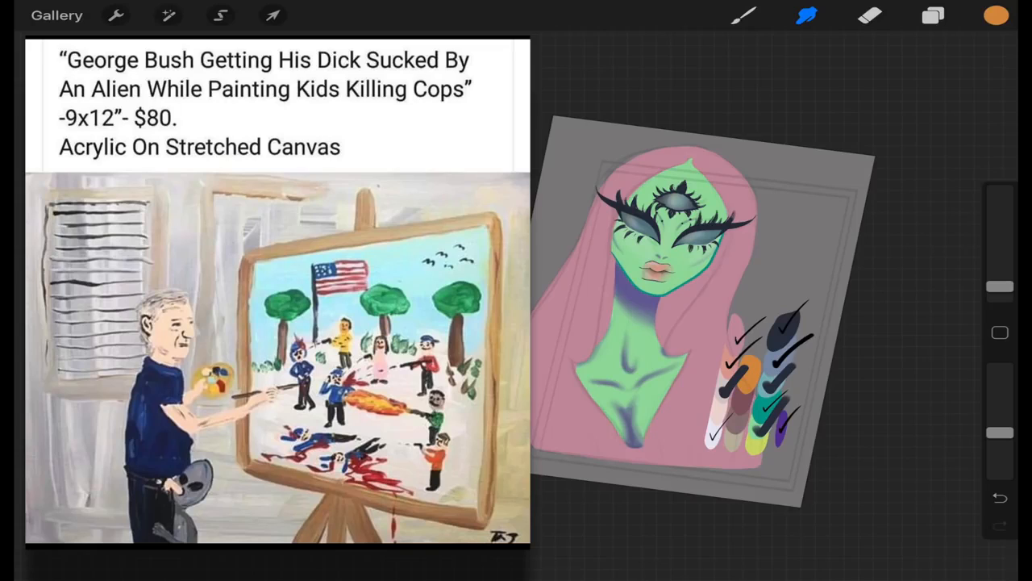
pyautogui.click(932, 15)
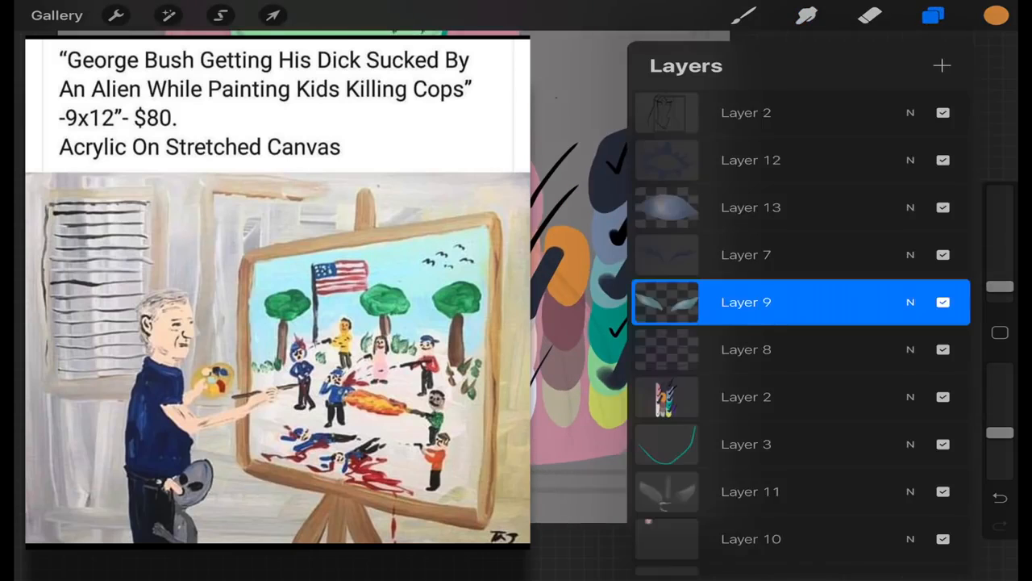
pyautogui.click(932, 15)
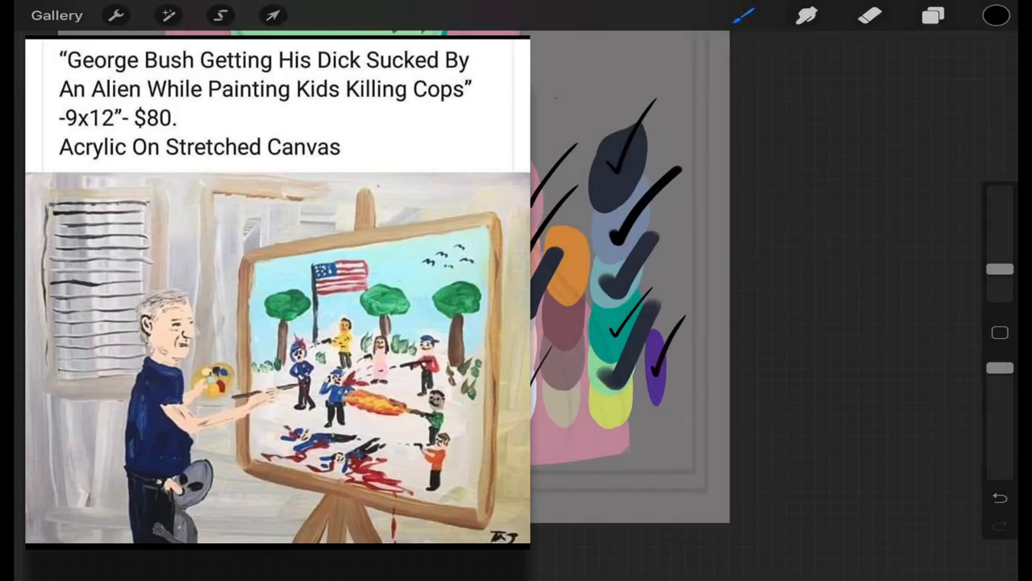
pyautogui.click(933, 16)
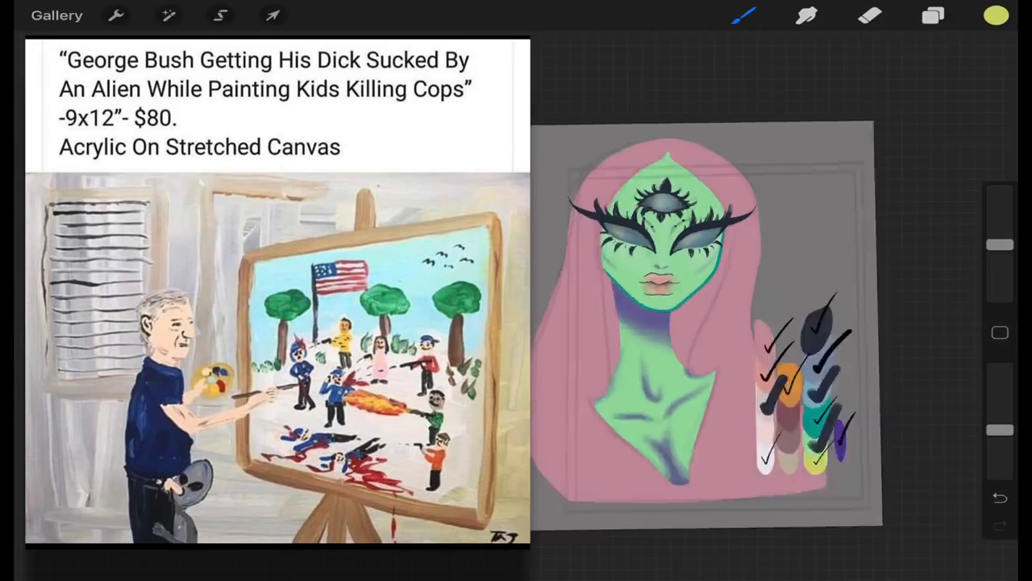
pyautogui.click(933, 15)
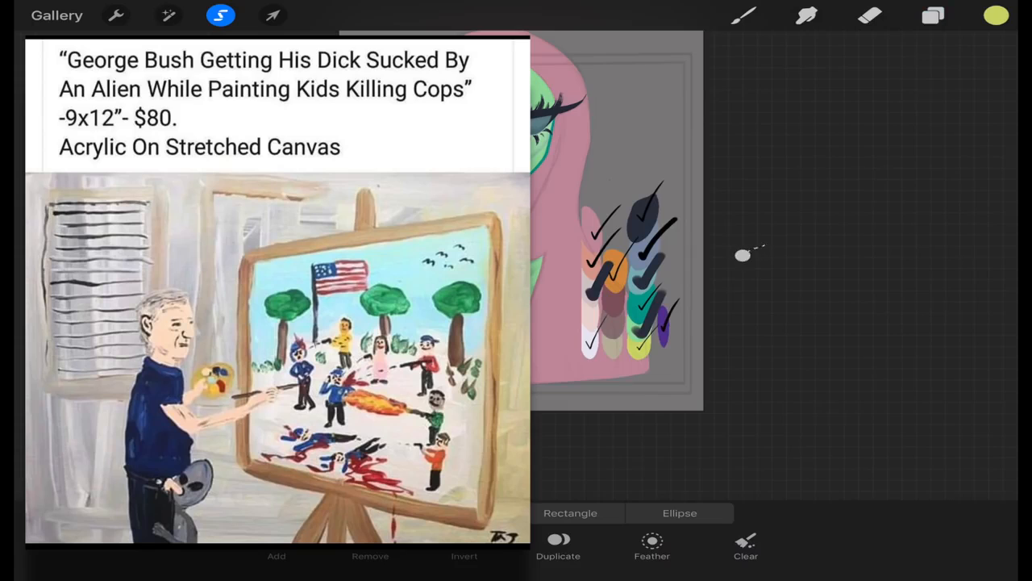
pyautogui.click(742, 16)
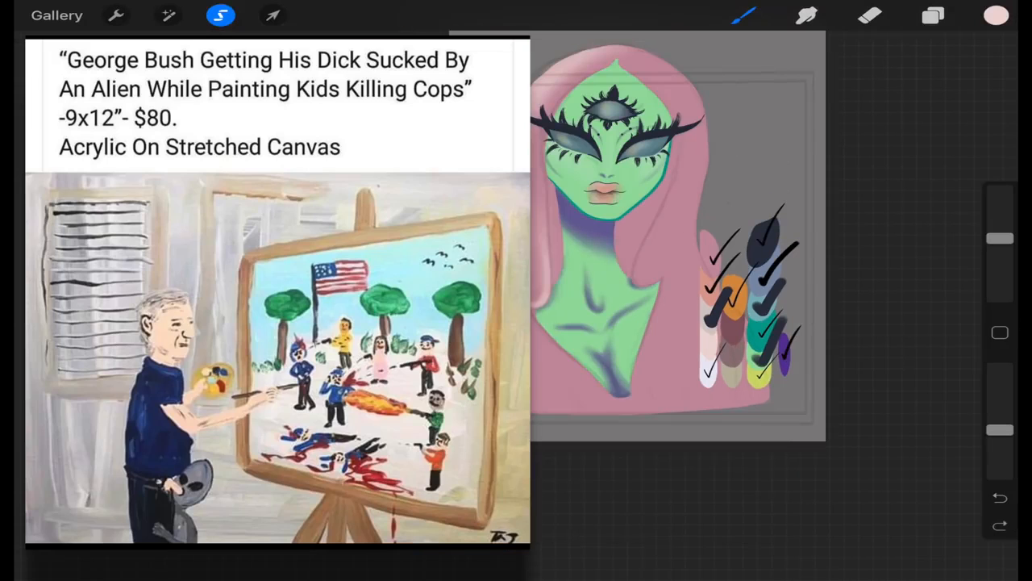
# Bring up the Layers panel and select the pink hair layer
pyautogui.click(871, 16)
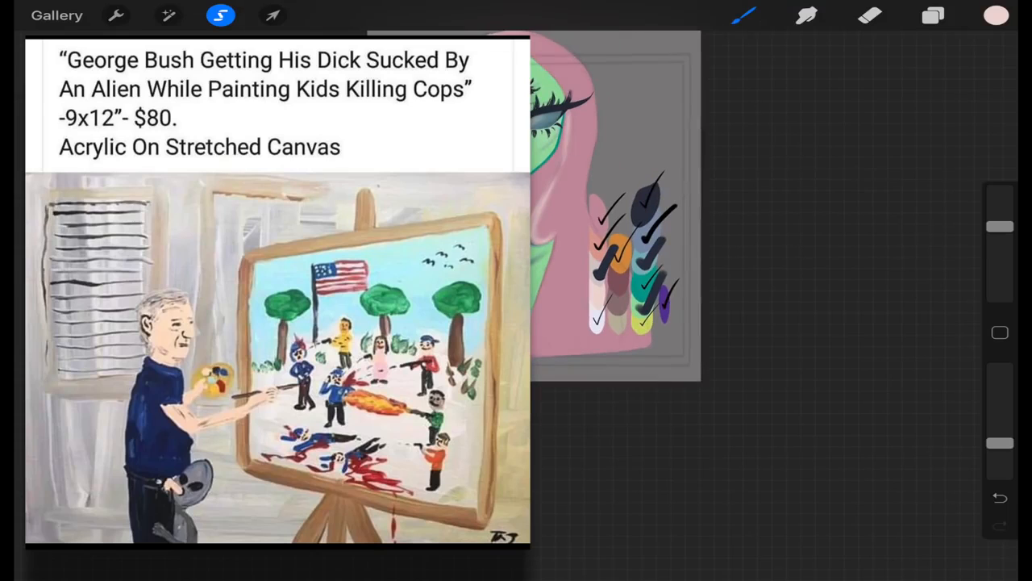
pyautogui.click(742, 16)
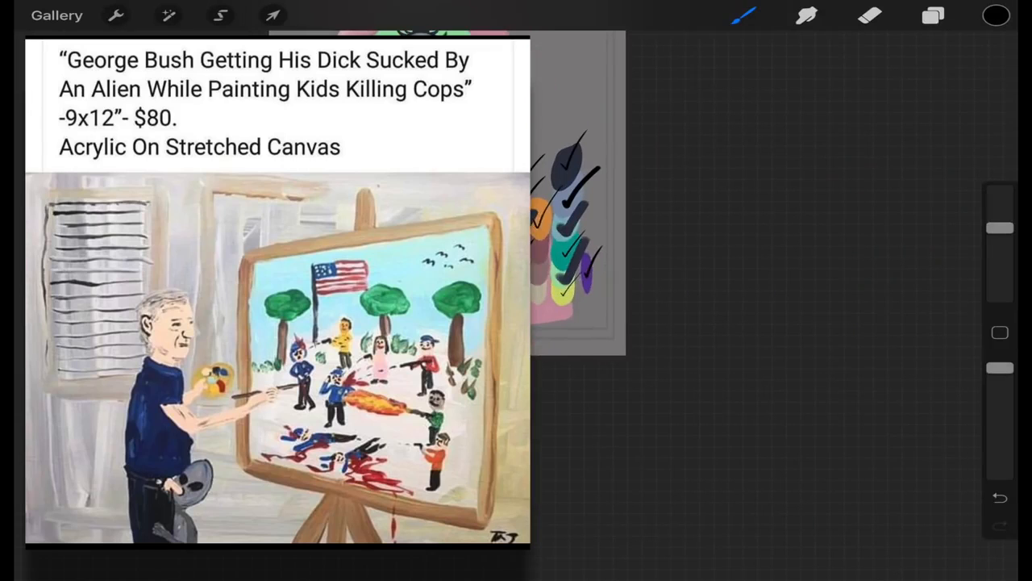
pyautogui.click(272, 15)
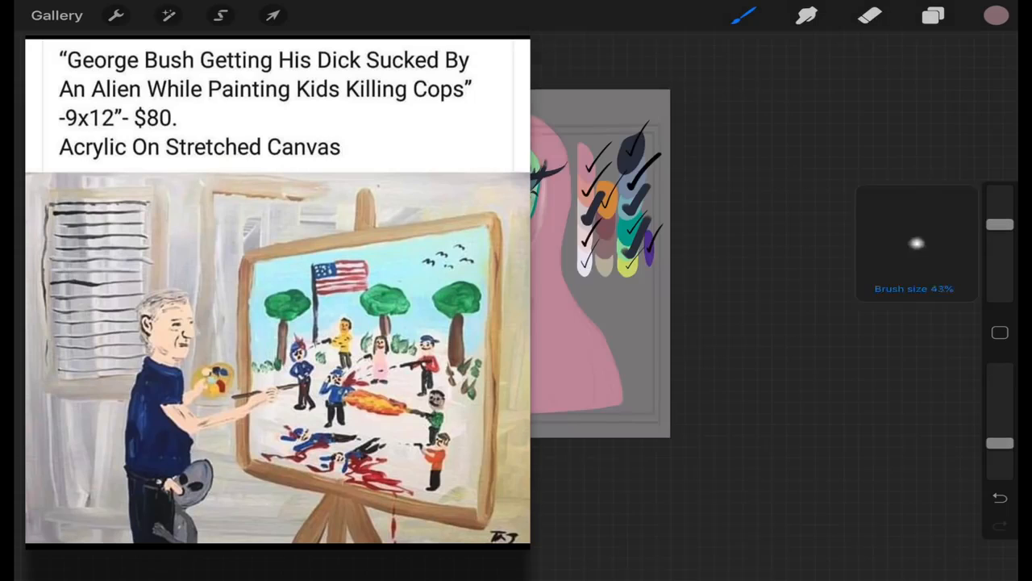
pyautogui.click(1000, 497)
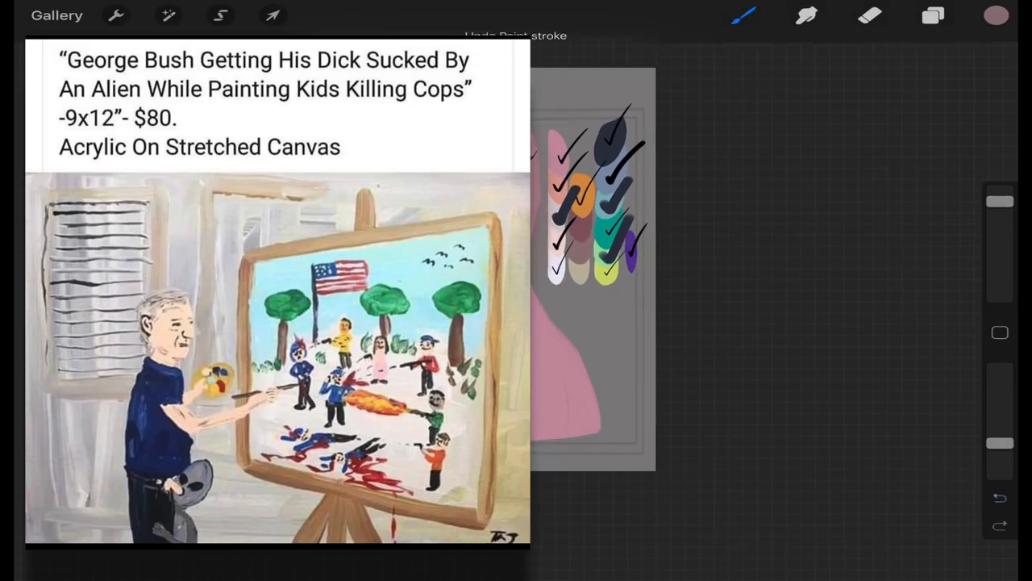
pyautogui.click(932, 16)
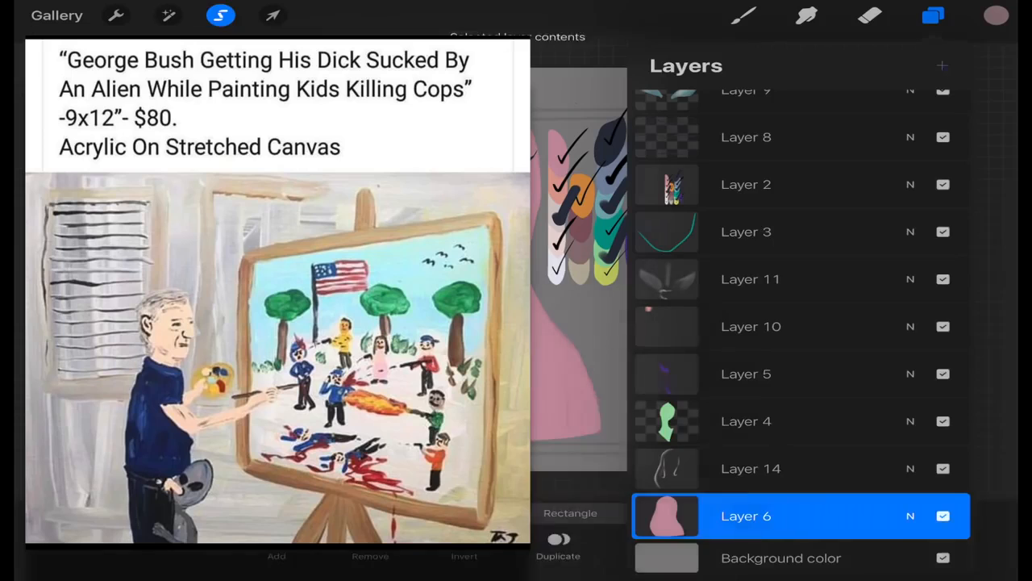
# Draw the first thin darker-pink strand lines into the lower part of the hair
pyautogui.click(932, 15)
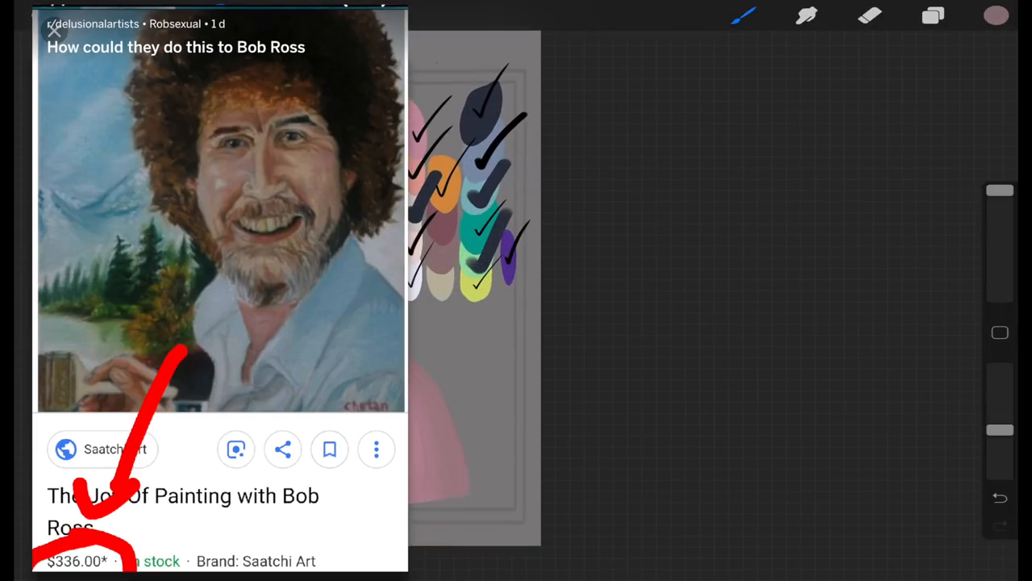
pyautogui.click(869, 15)
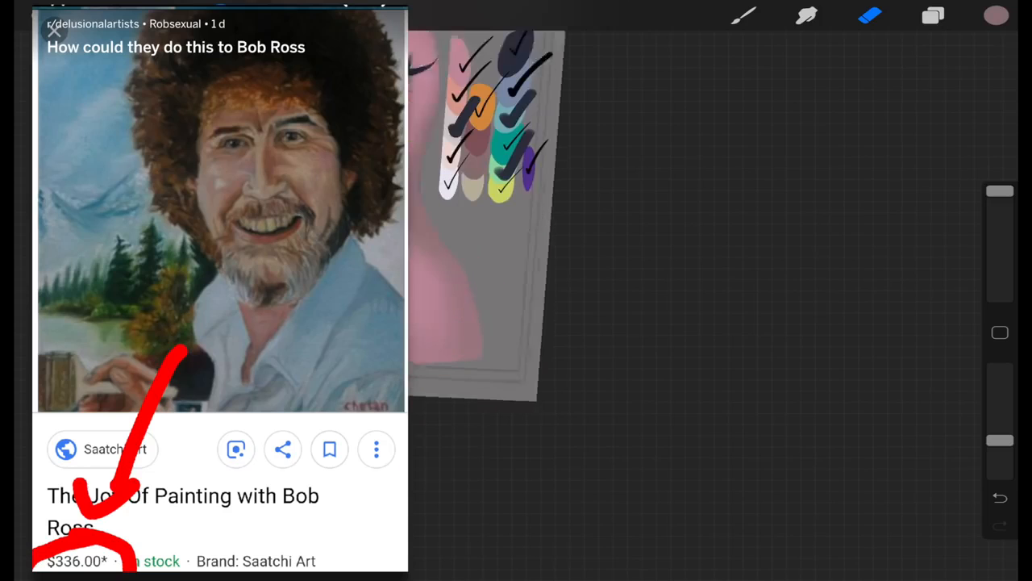
pyautogui.click(1000, 497)
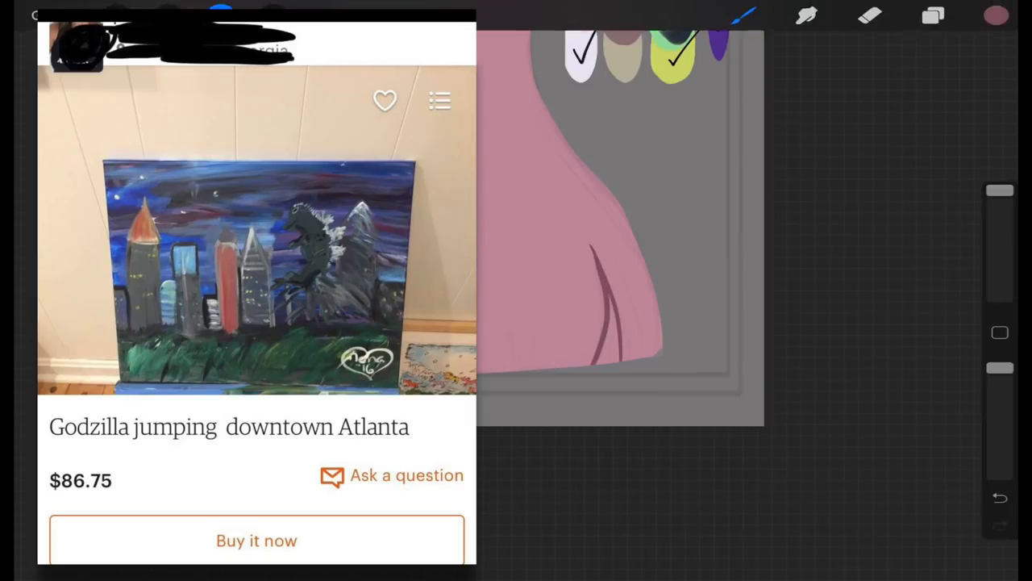
# Work through the Layers panel, selecting the layers beneath the character for the background pattern
pyautogui.click(932, 16)
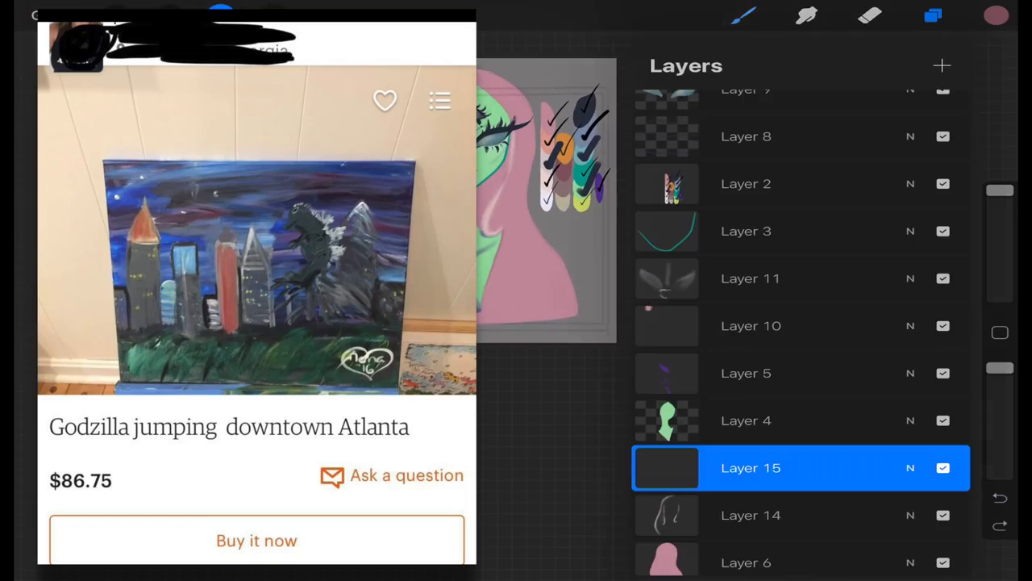
pyautogui.click(932, 15)
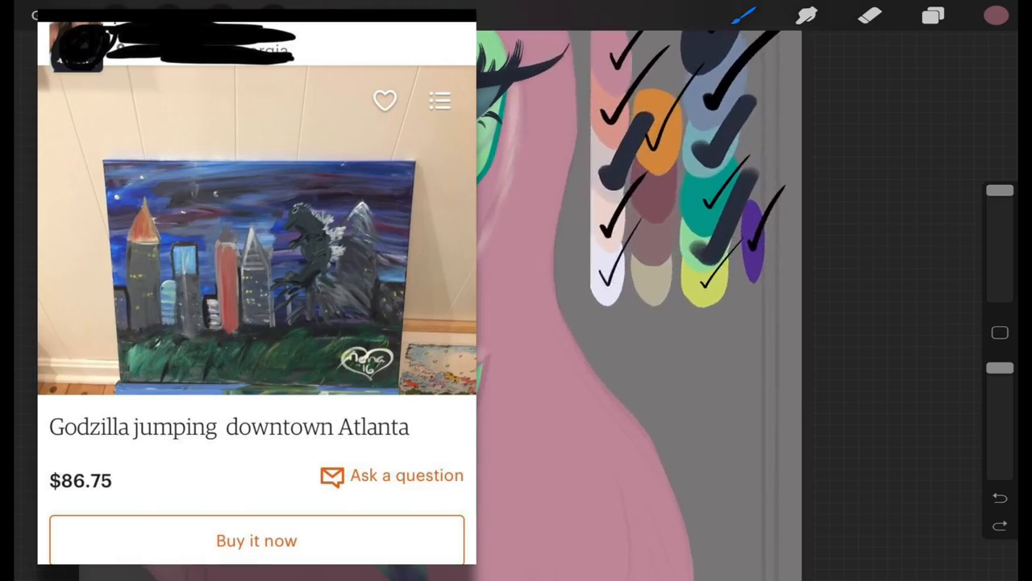
pyautogui.click(933, 14)
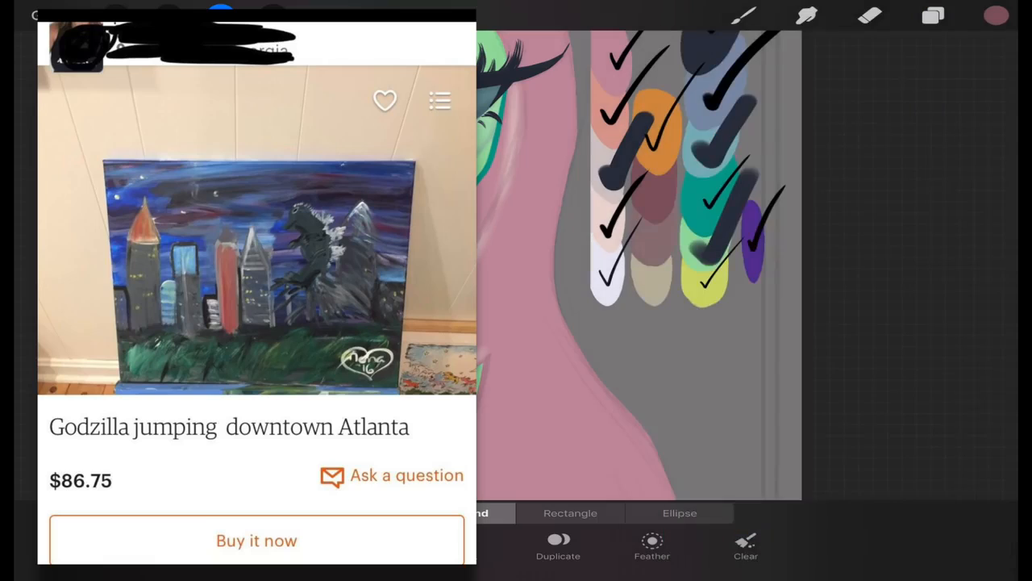
pyautogui.click(742, 14)
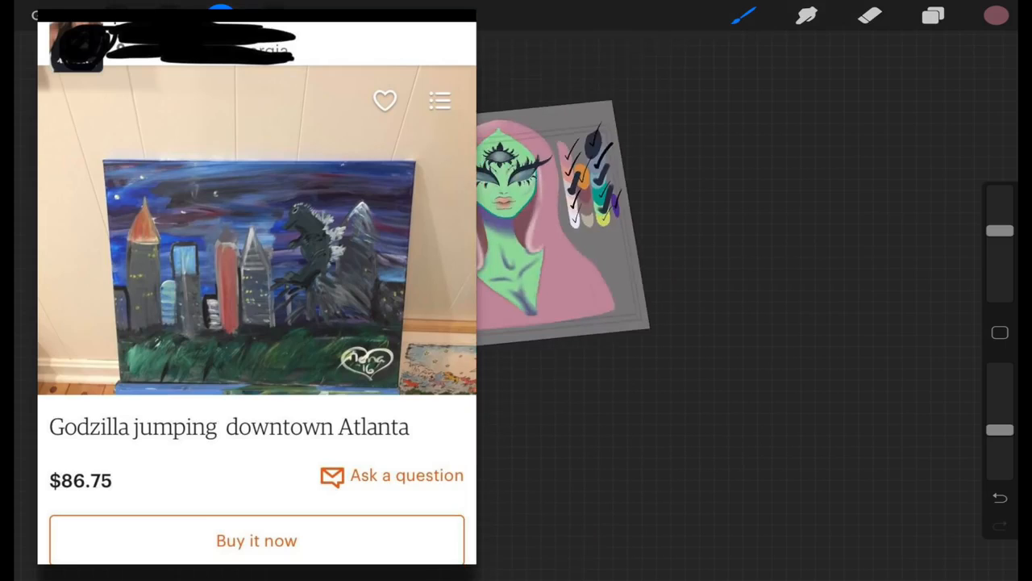
pyautogui.click(933, 16)
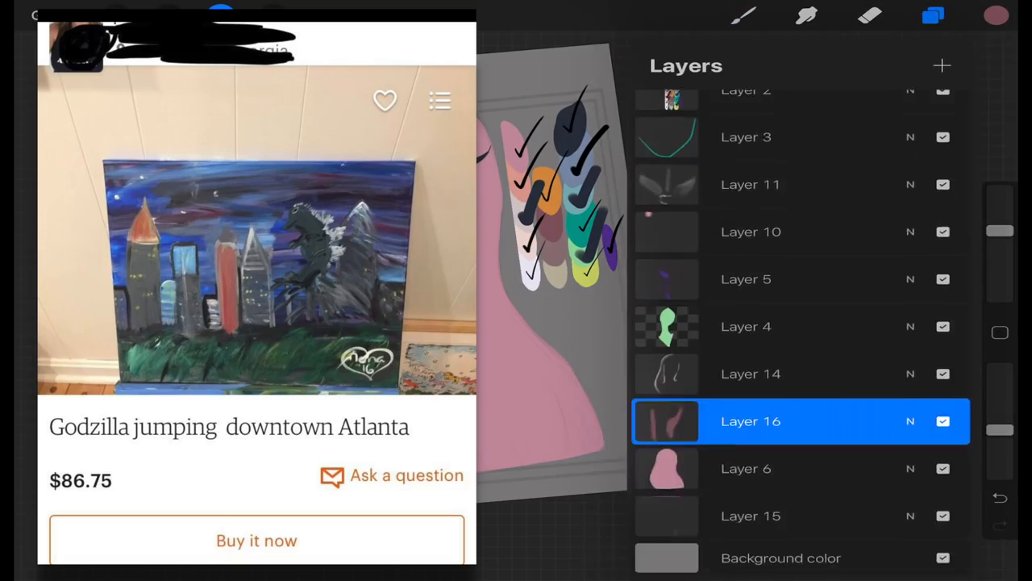
pyautogui.click(910, 421)
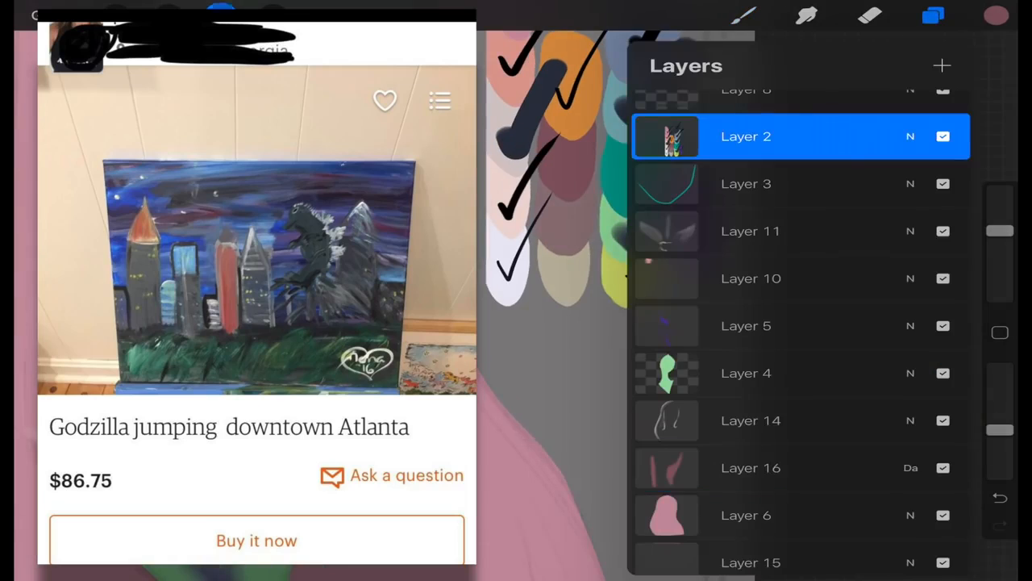
pyautogui.click(932, 15)
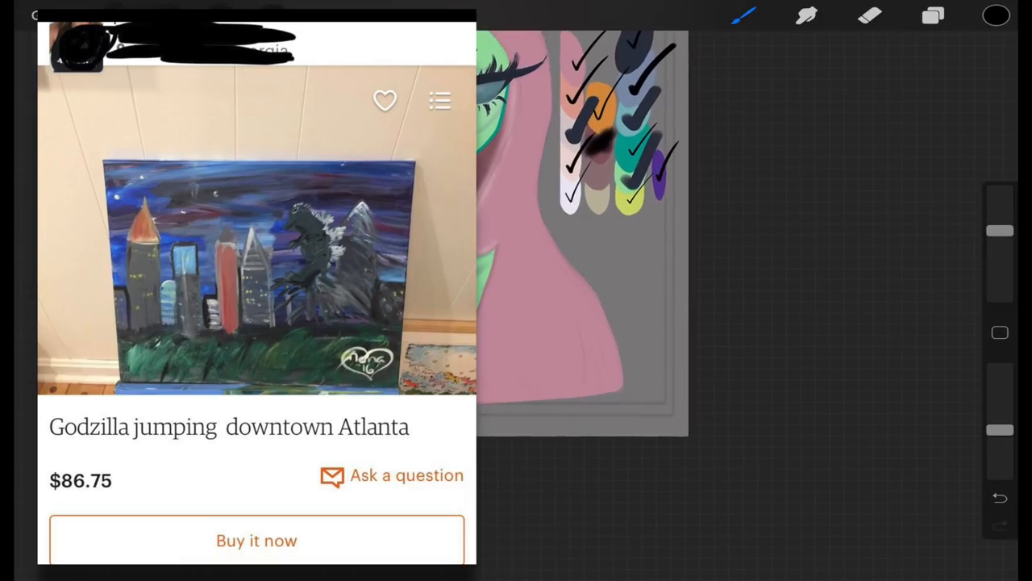
pyautogui.click(932, 14)
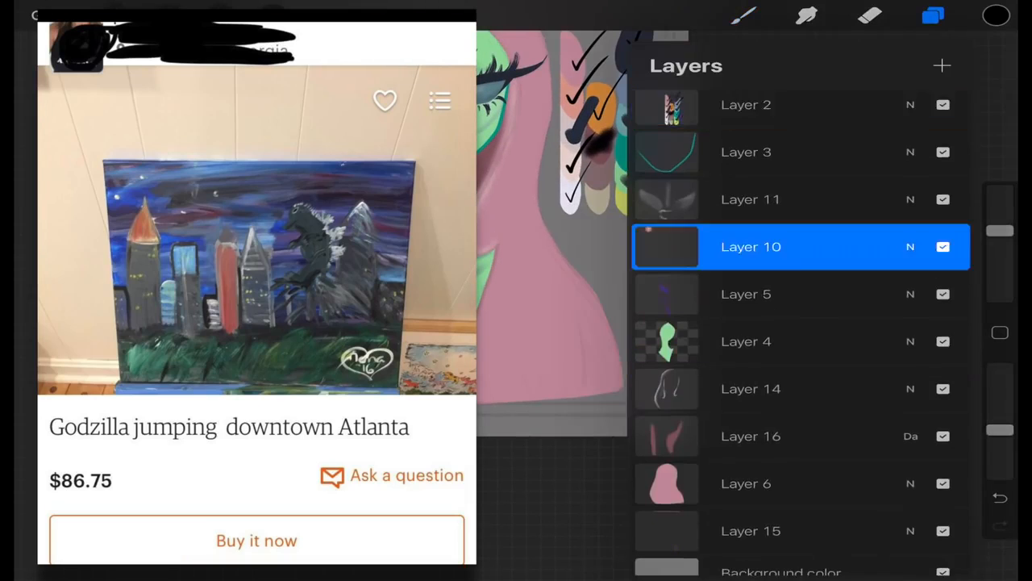
pyautogui.click(932, 16)
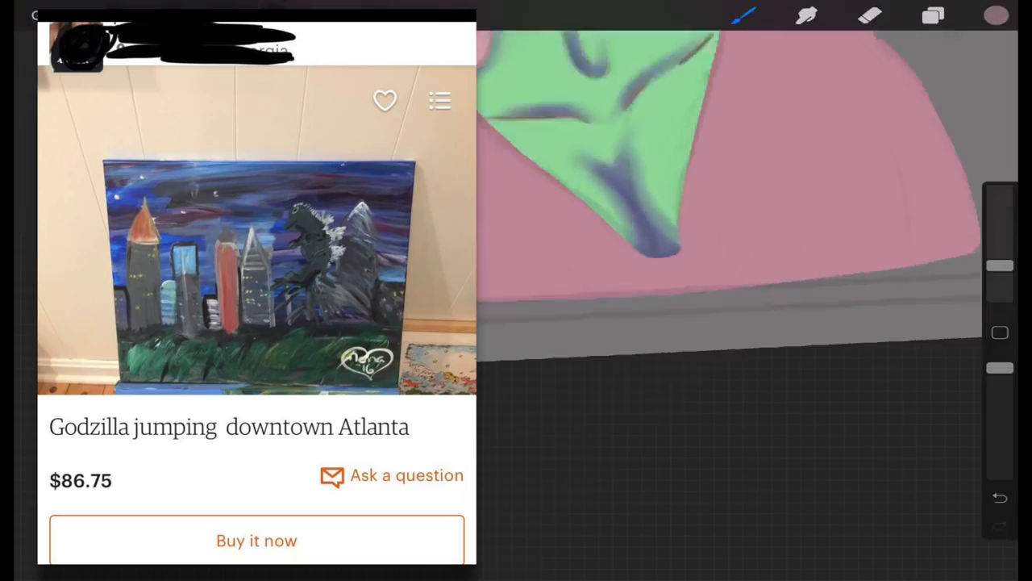
pyautogui.click(933, 15)
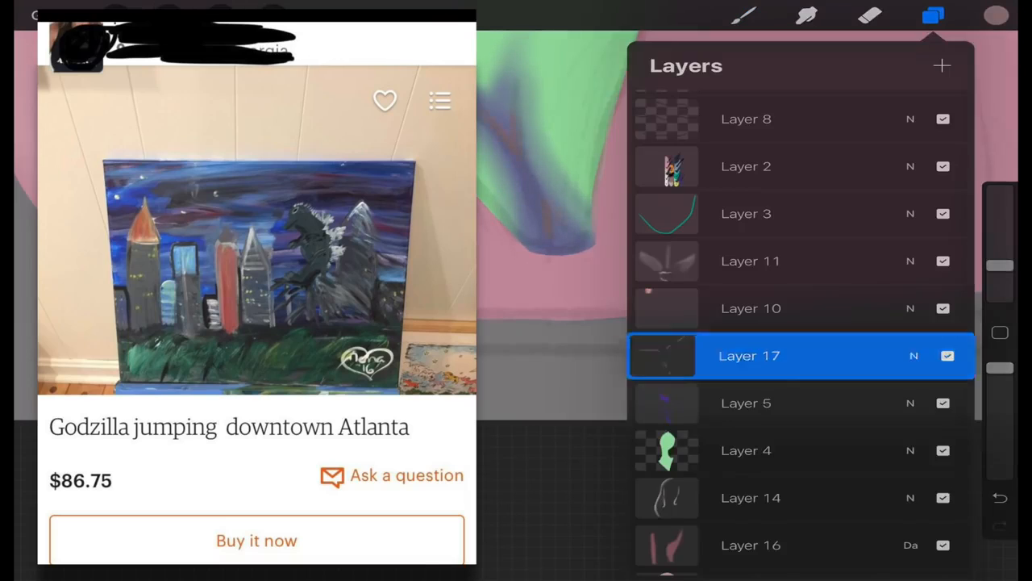
pyautogui.click(913, 357)
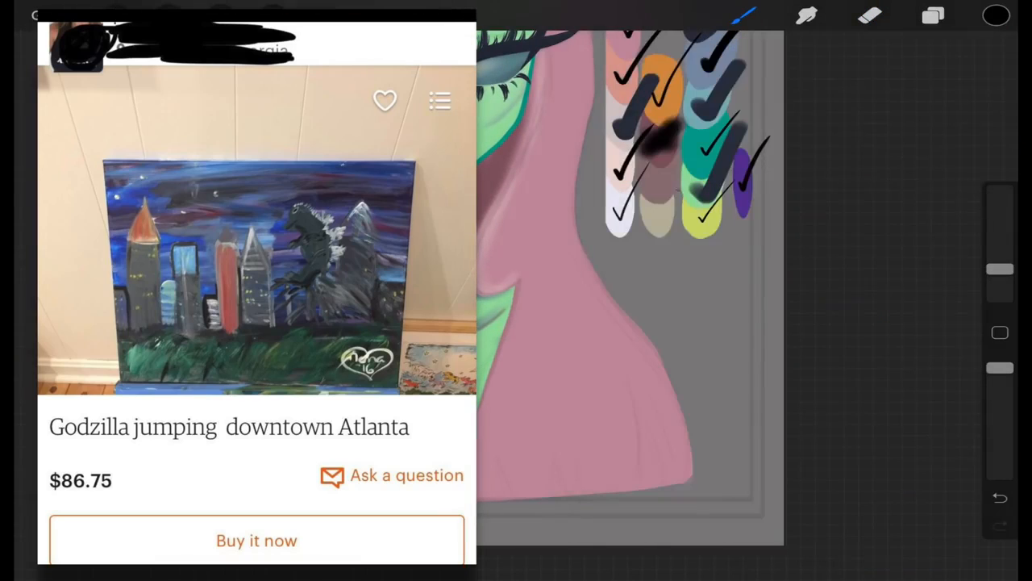
# Bring up the Brush Library and scroll to the Textures brush set
pyautogui.click(932, 16)
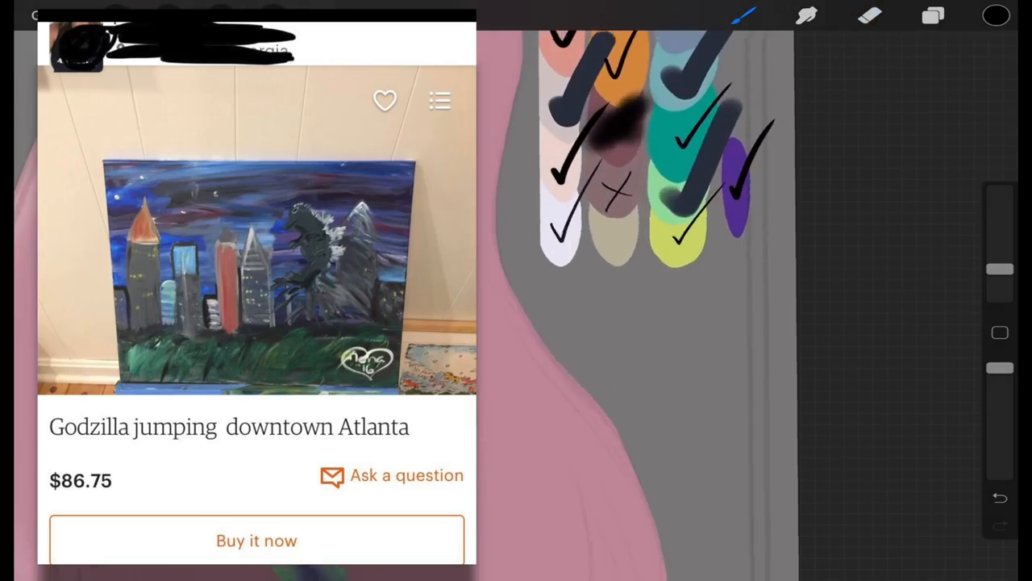
pyautogui.click(933, 15)
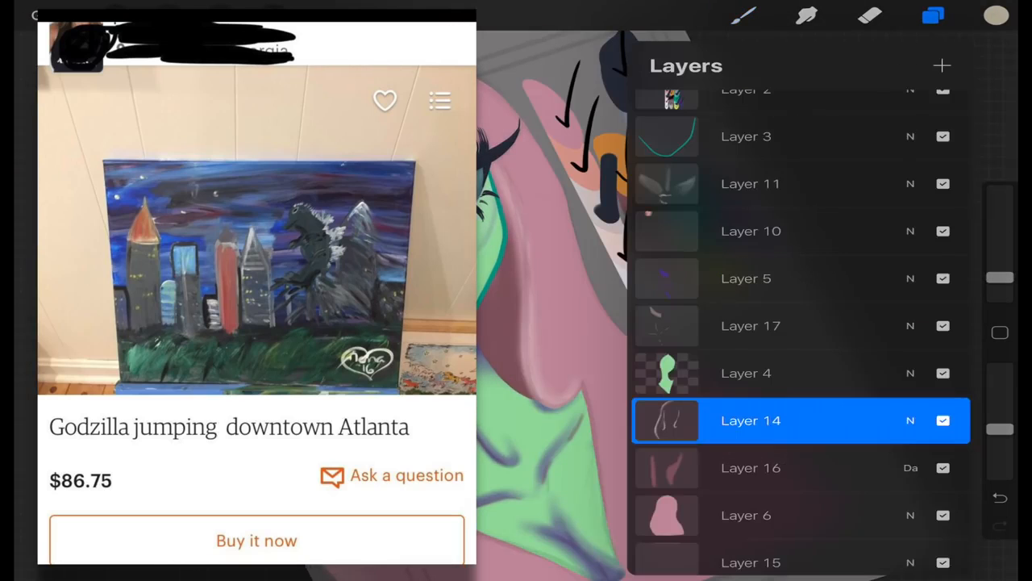
pyautogui.scroll(-3)
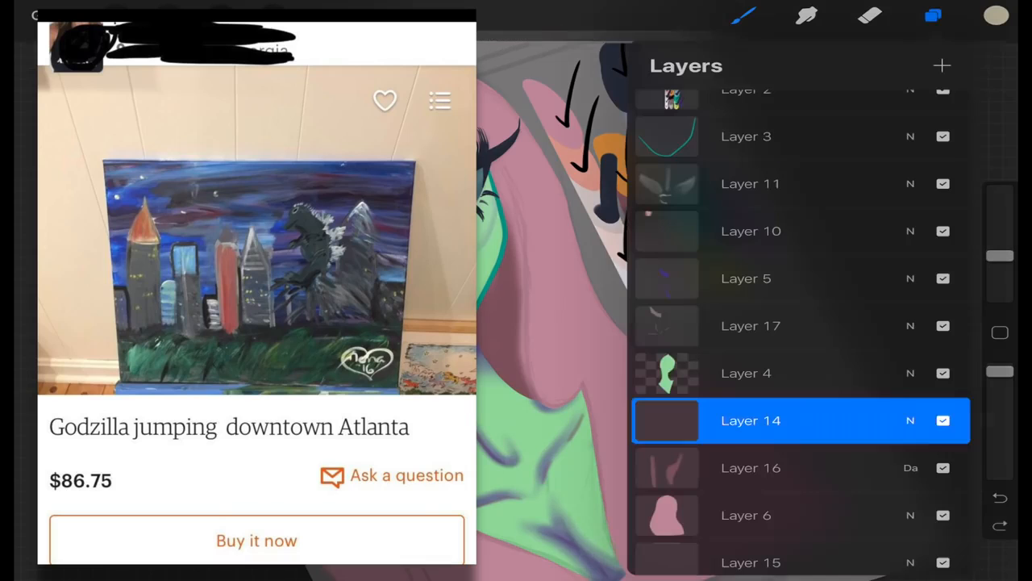
pyautogui.click(933, 16)
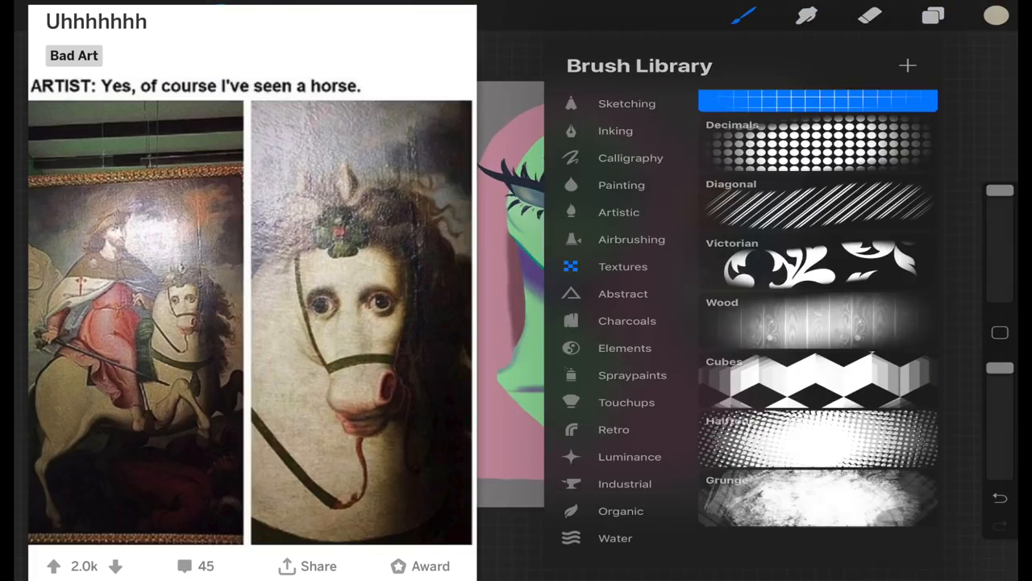
# Choose the Grid texture brush from the touch-up brush set
pyautogui.click(625, 401)
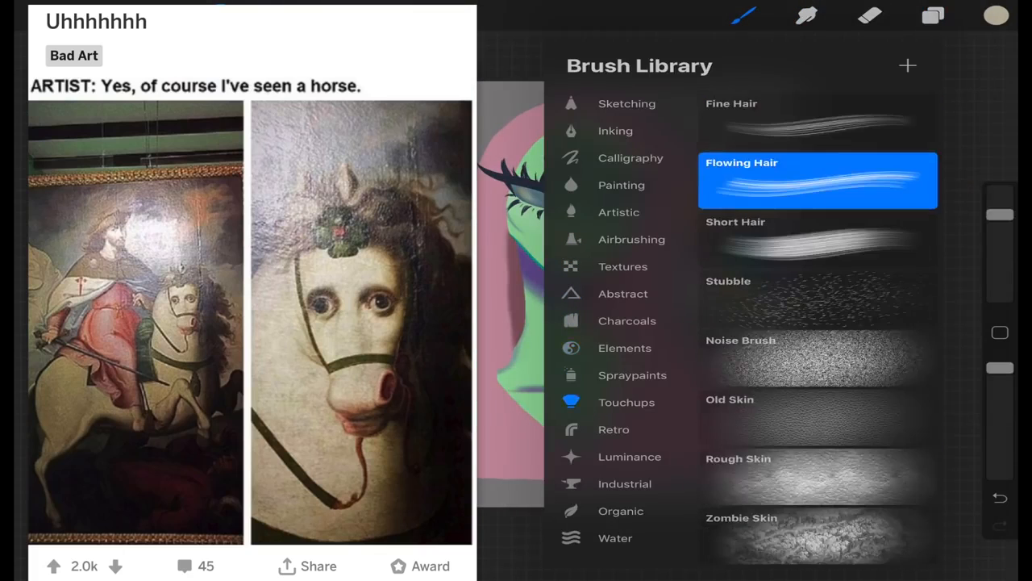
pyautogui.click(629, 457)
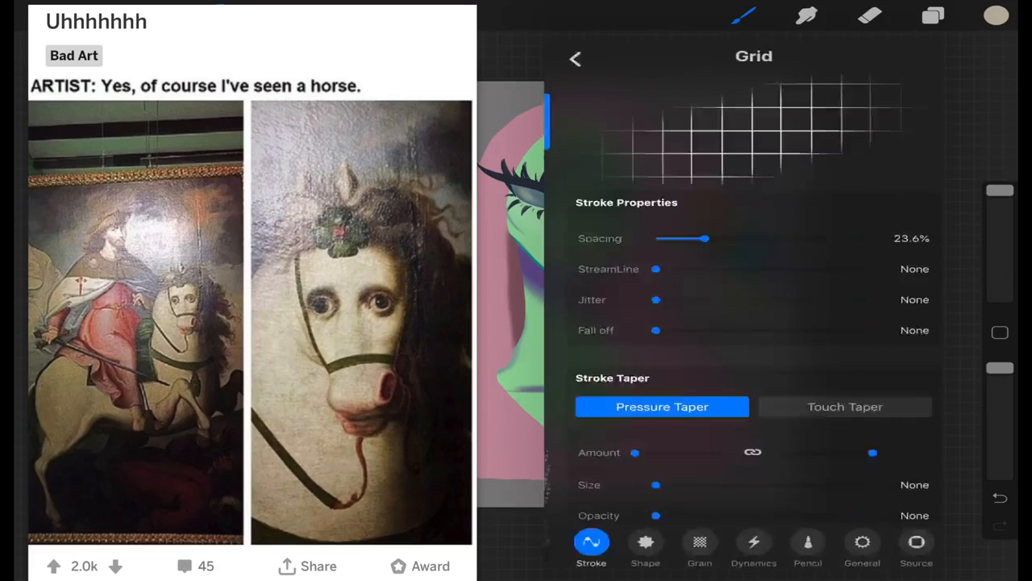
pyautogui.click(575, 58)
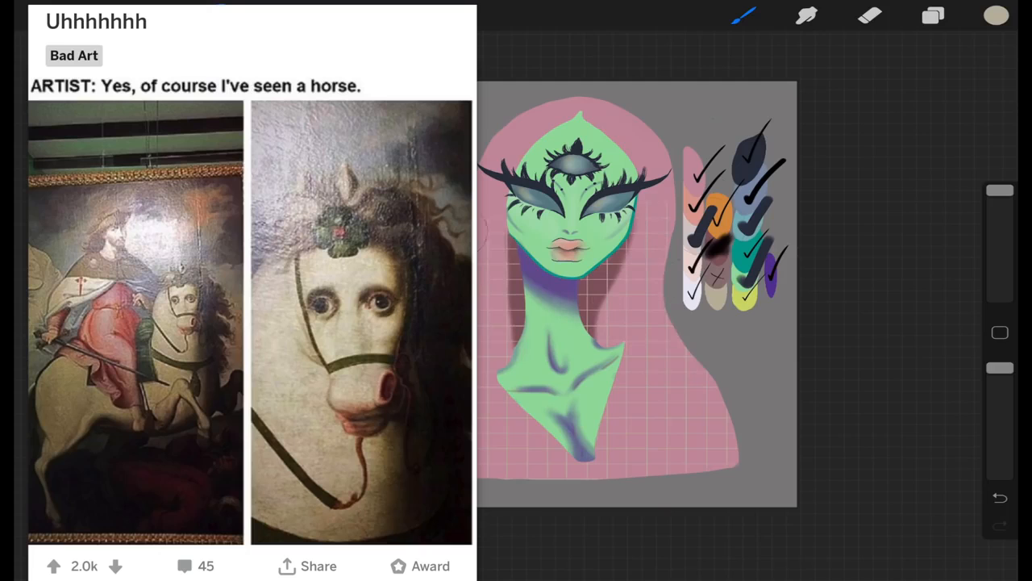
# Paint the pale grid texture over the pink hair on a new layer, then begin a purple outline at upper right
pyautogui.click(933, 16)
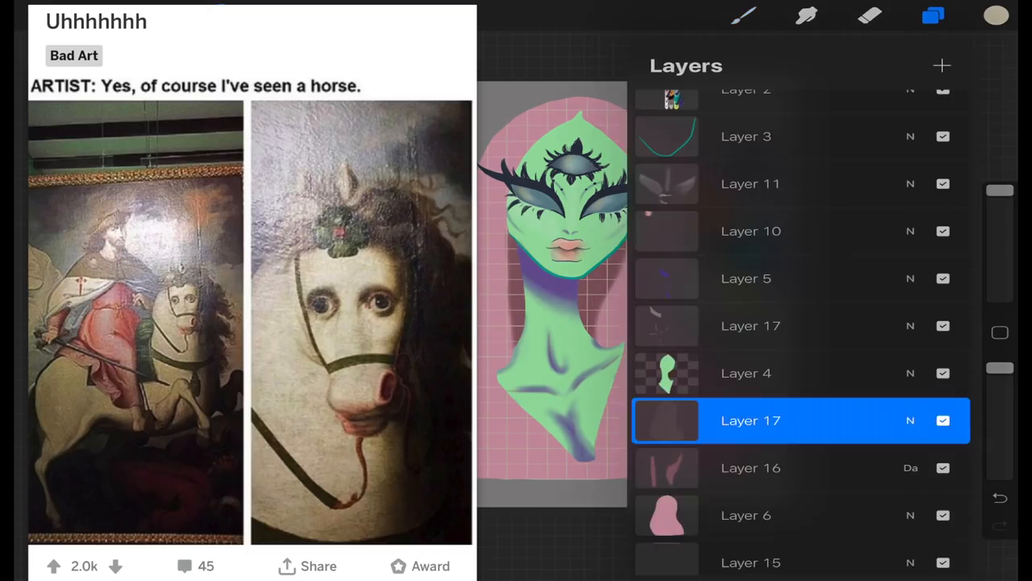
pyautogui.click(932, 17)
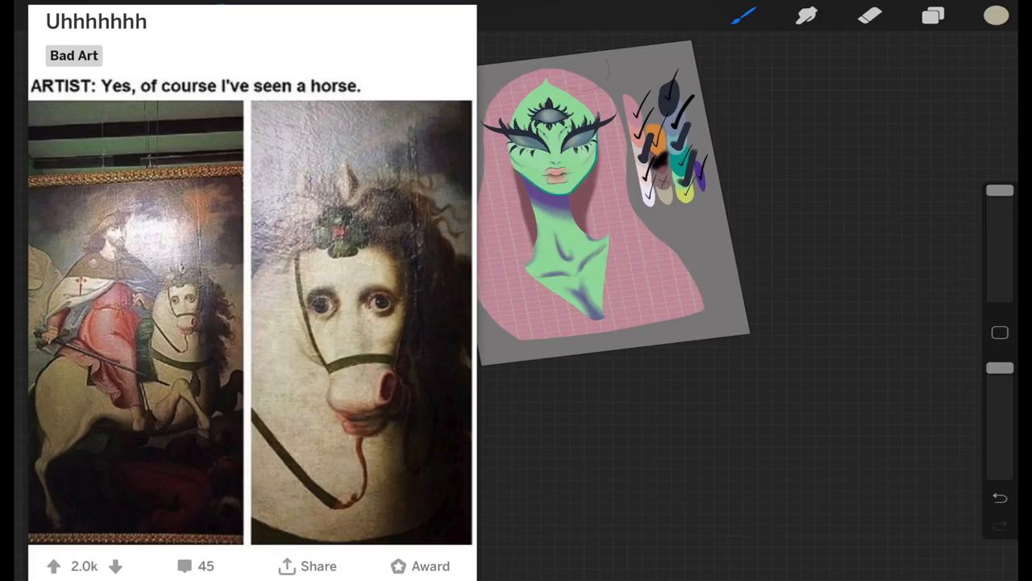
pyautogui.click(933, 14)
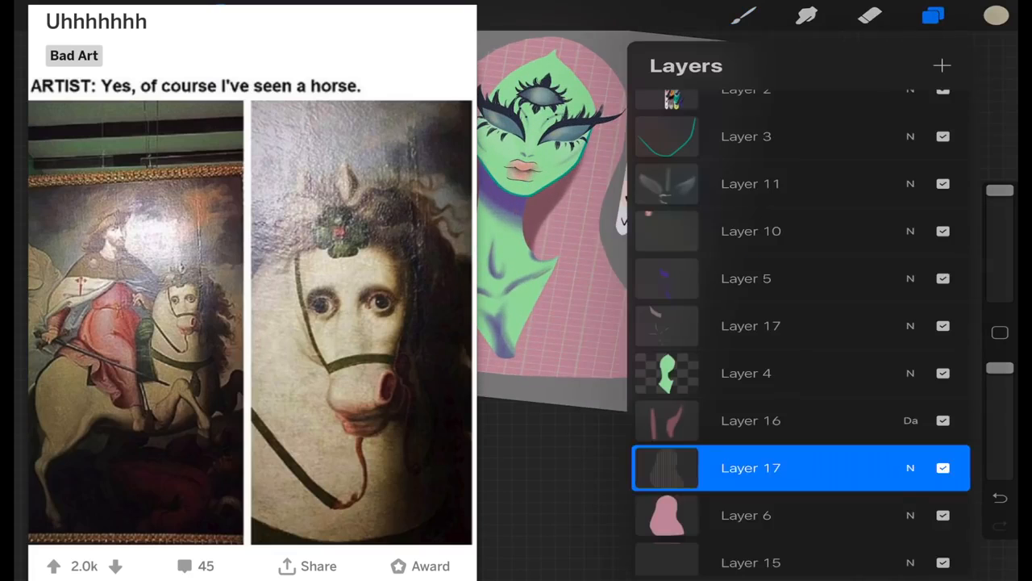
pyautogui.click(932, 16)
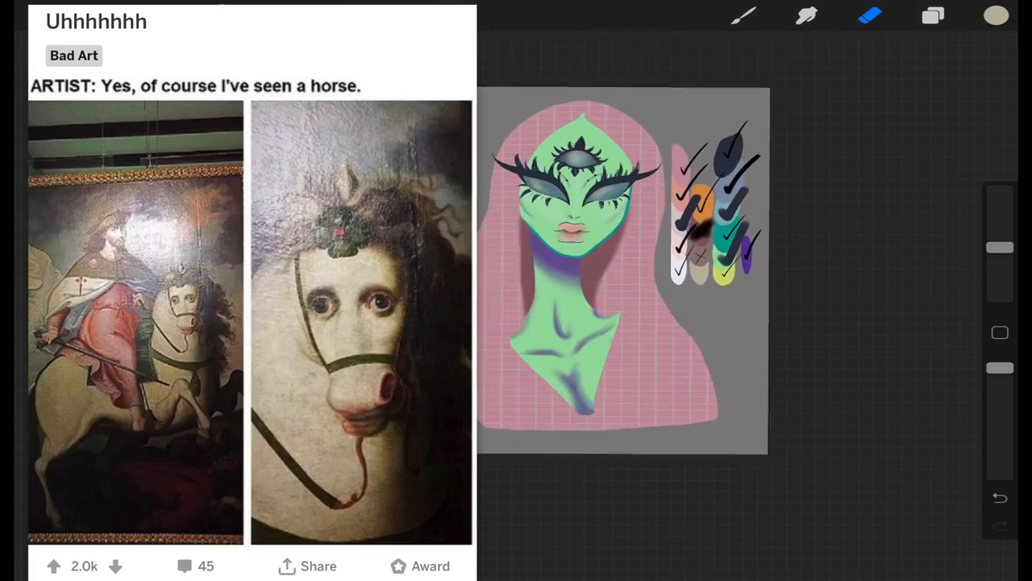
pyautogui.click(932, 17)
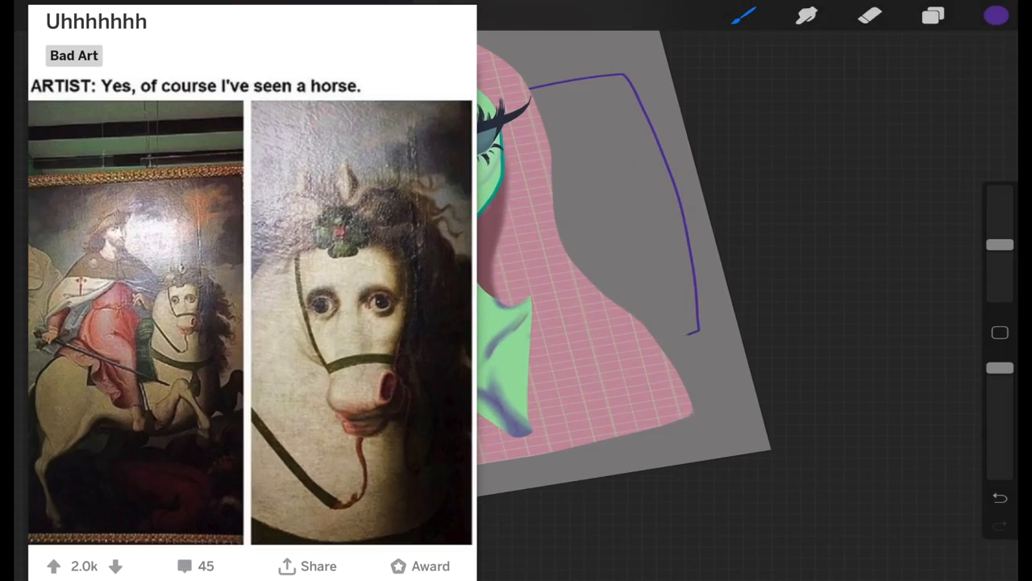
# Fill the outline with purple on a new layer and move that layer beneath the others
pyautogui.click(932, 16)
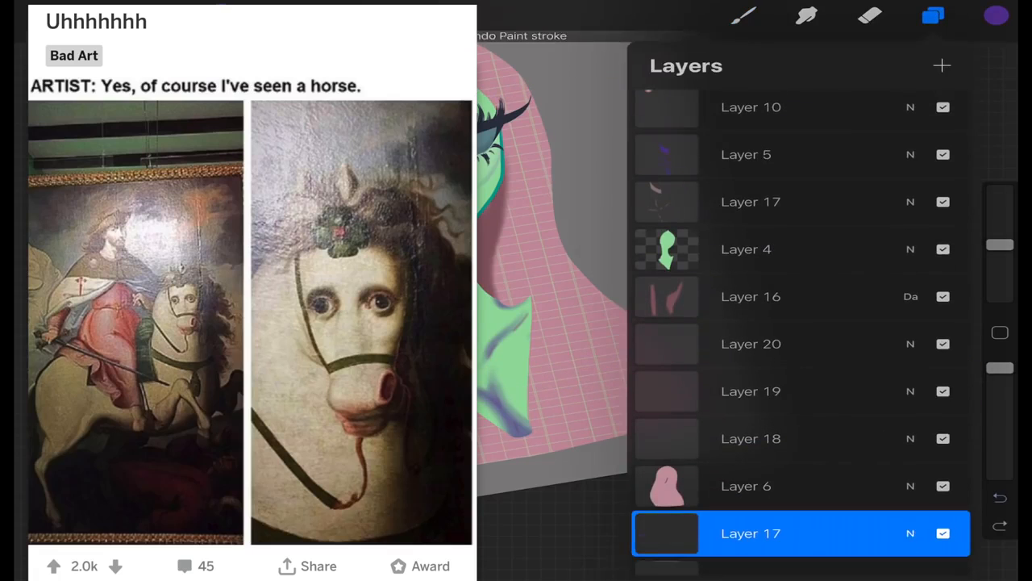
pyautogui.click(933, 16)
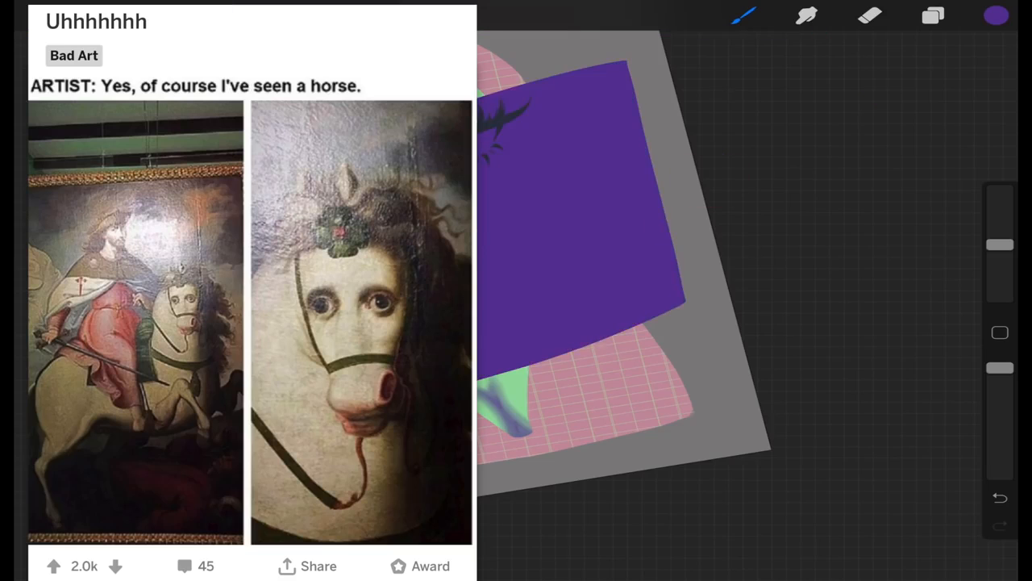
pyautogui.click(933, 15)
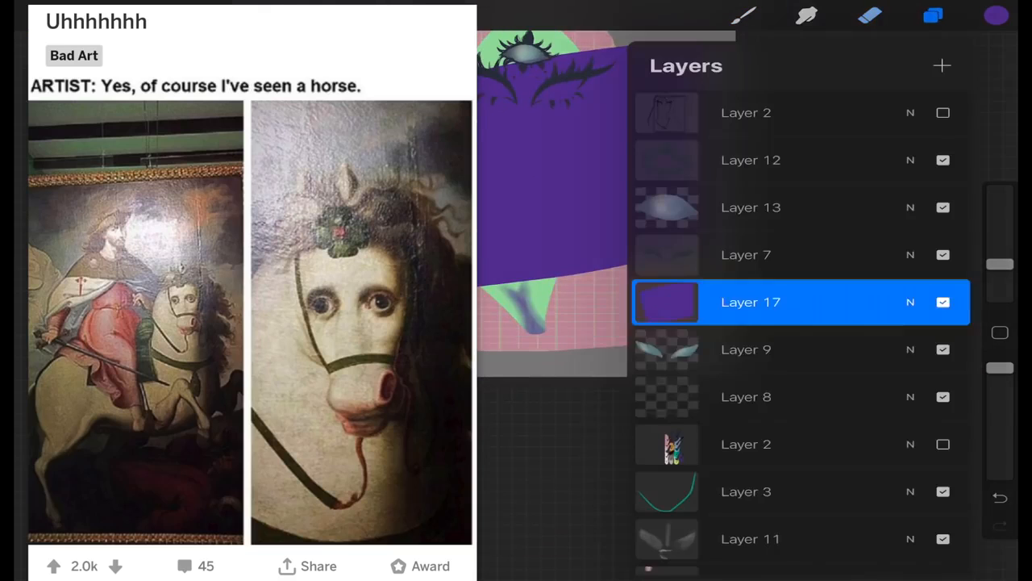
pyautogui.scroll(-3)
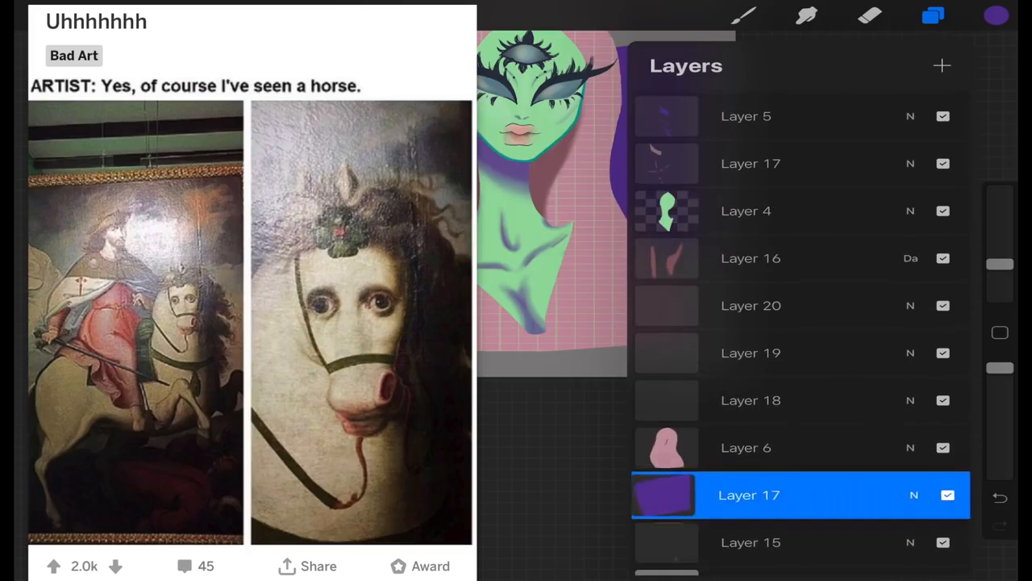
pyautogui.scroll(-3)
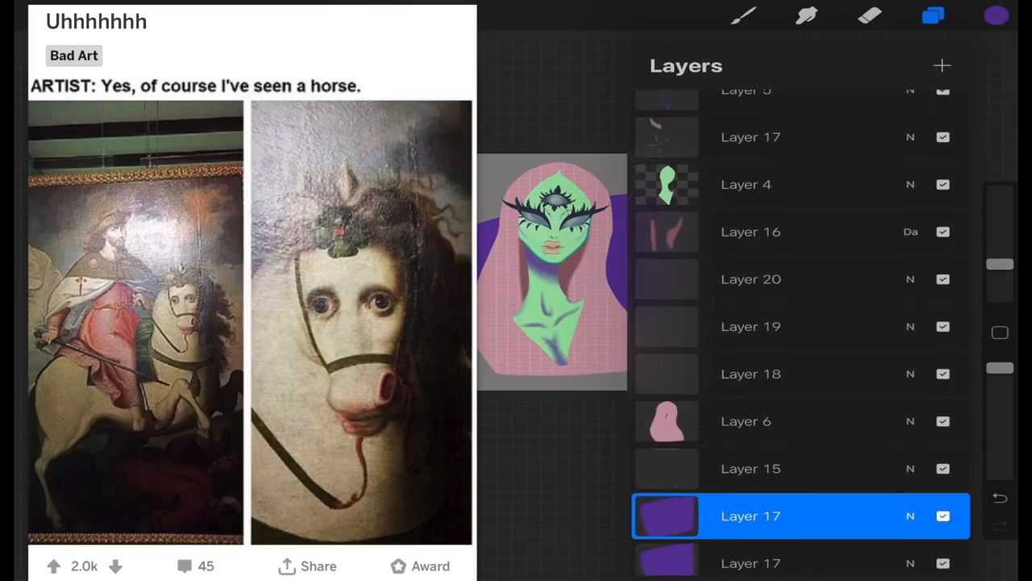
# Transform the purple shape smaller and tilted so it sits behind the character's right side
pyautogui.click(932, 14)
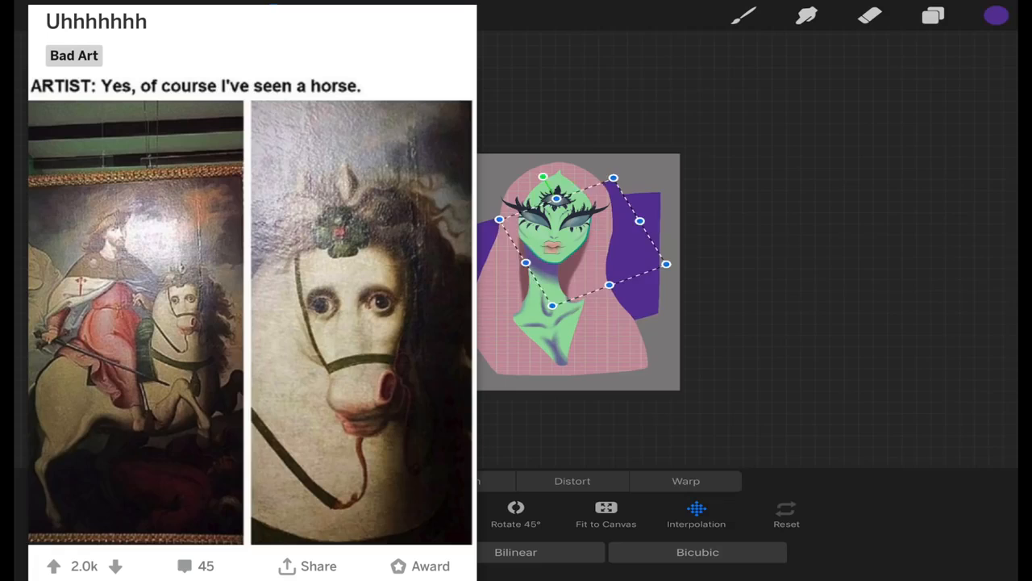
pyautogui.click(742, 15)
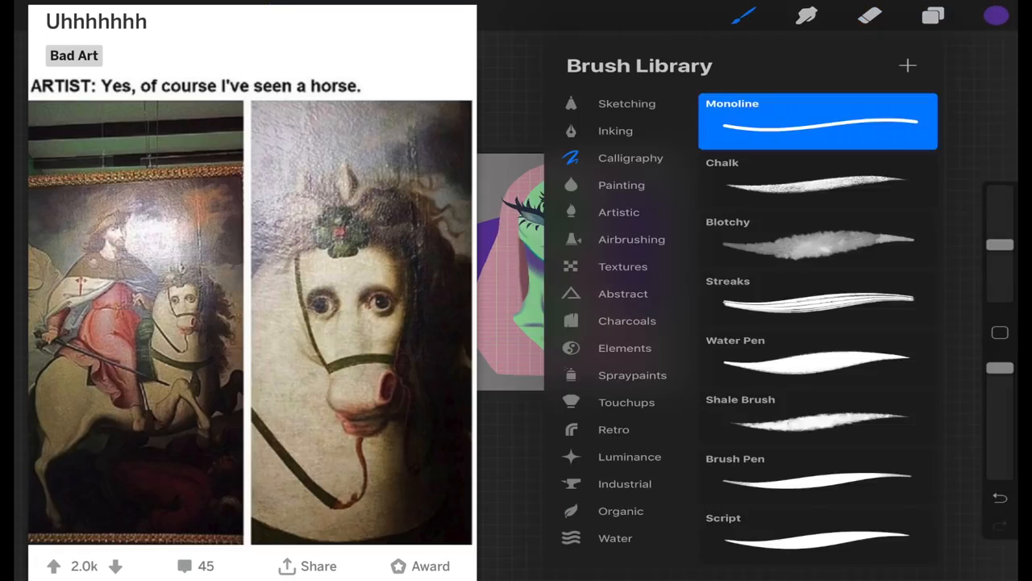
pyautogui.click(742, 17)
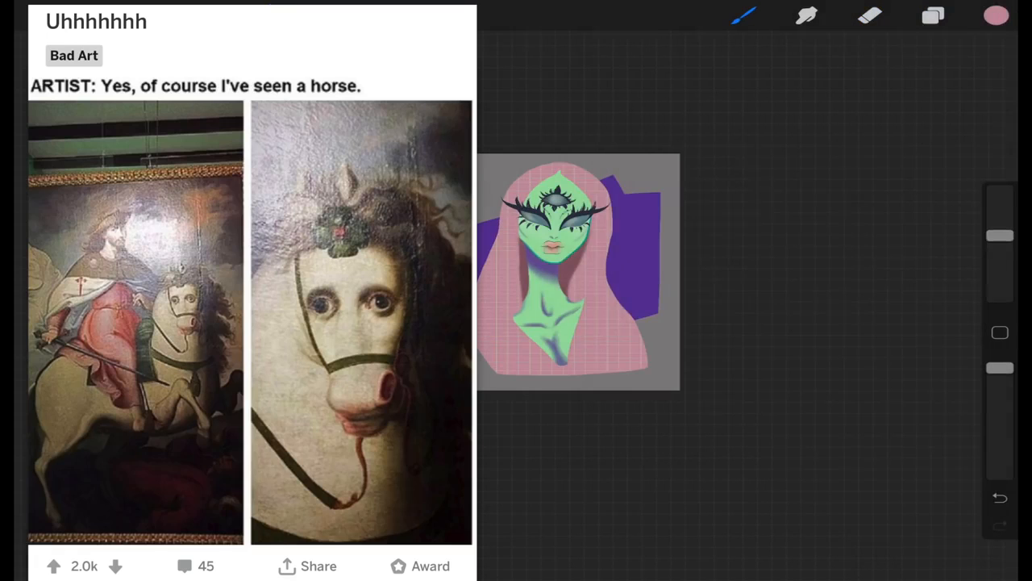
pyautogui.click(932, 16)
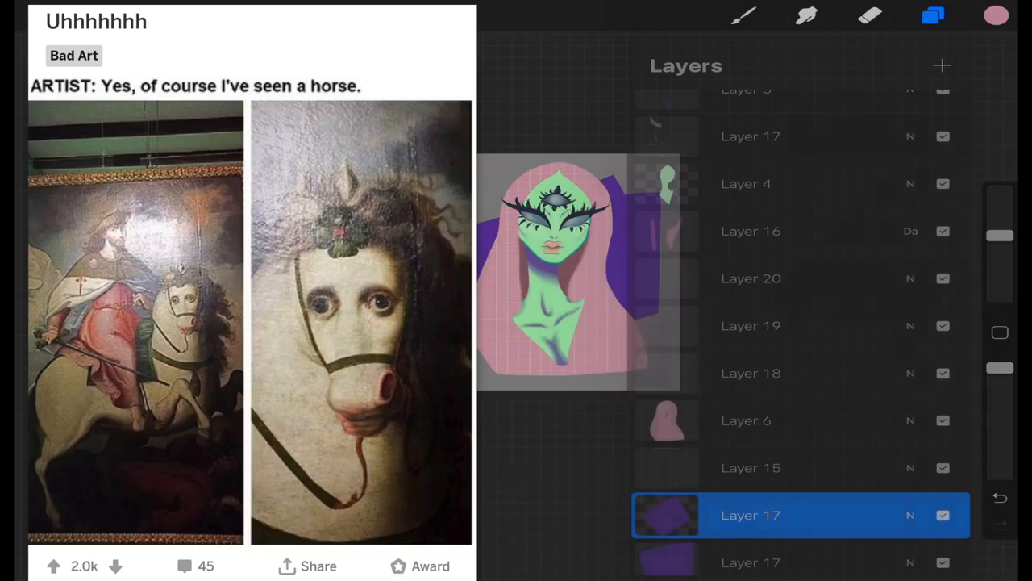
pyautogui.click(997, 16)
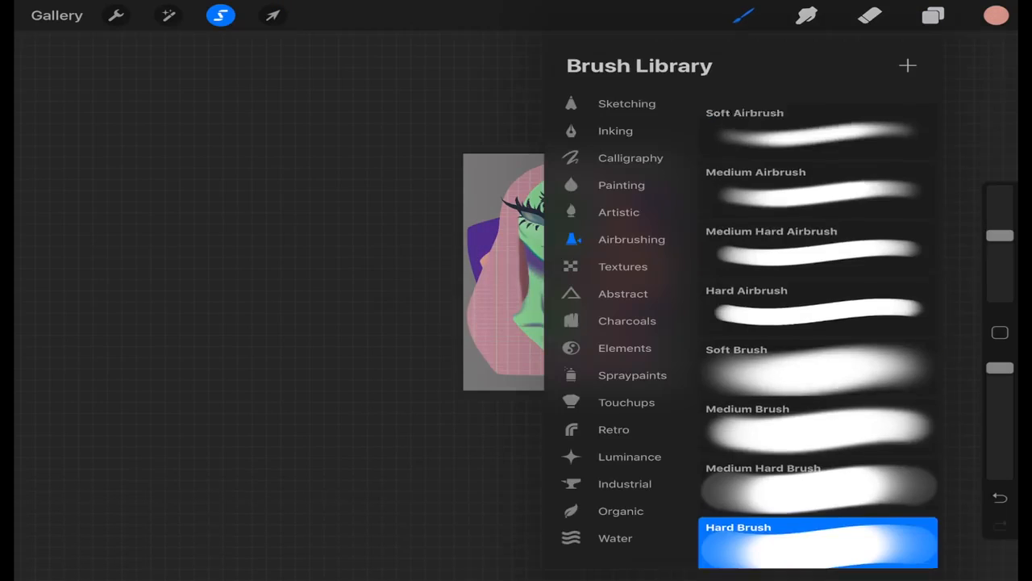
# Fill a layer with peach, select its contents and shape it into a tilted plaid rectangle over the purple
pyautogui.click(997, 14)
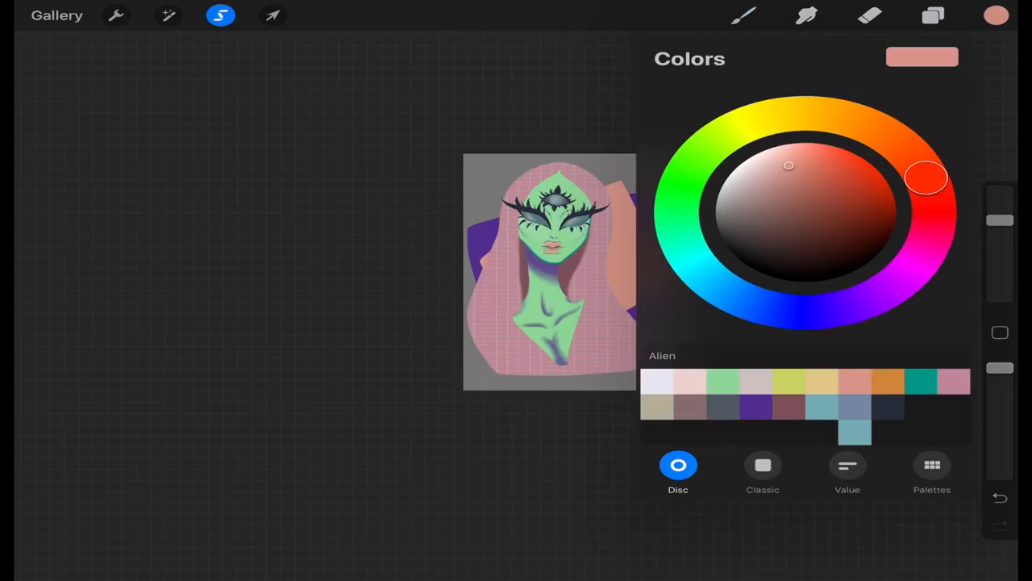
pyautogui.click(932, 14)
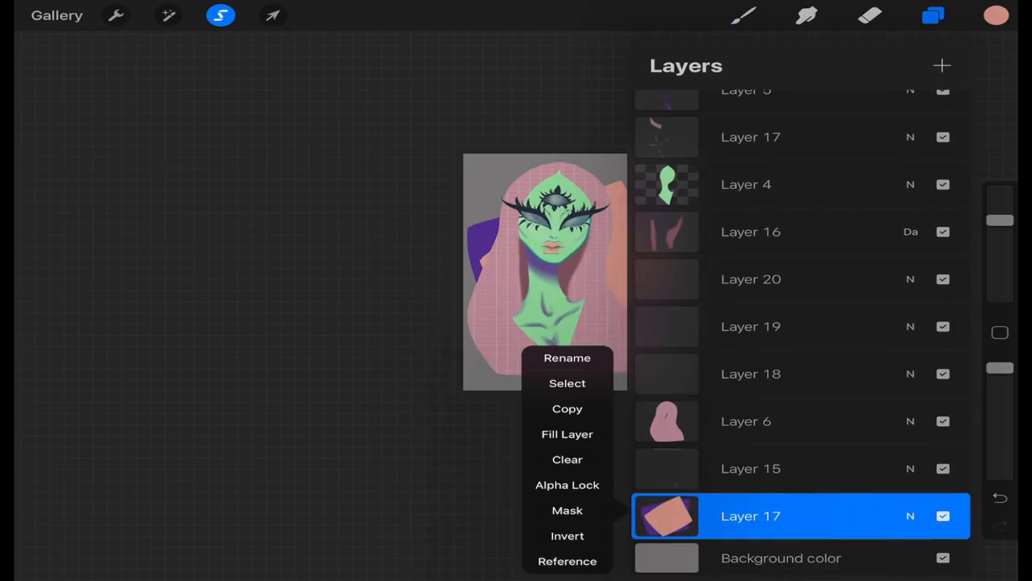
pyautogui.click(568, 384)
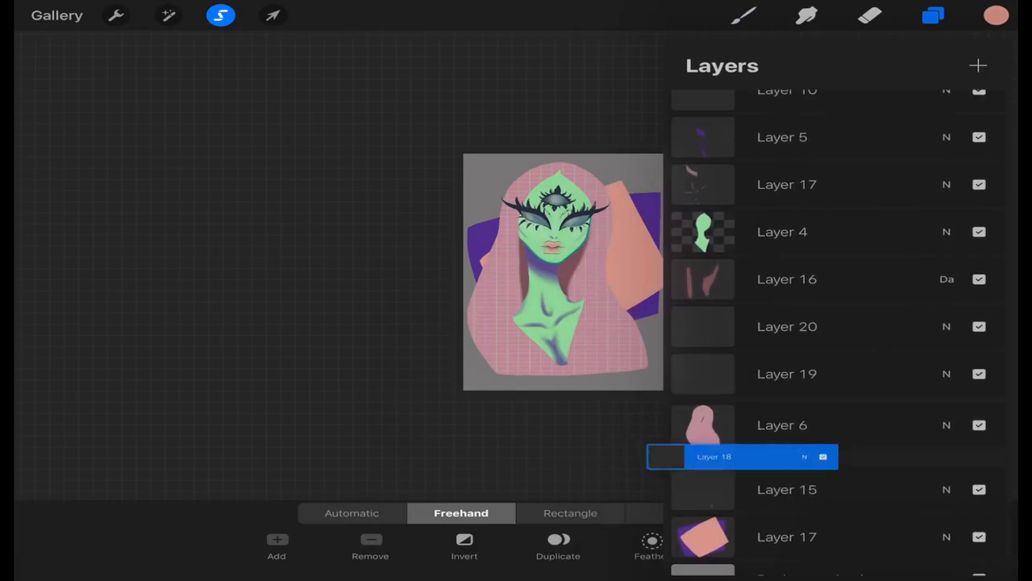
pyautogui.click(997, 14)
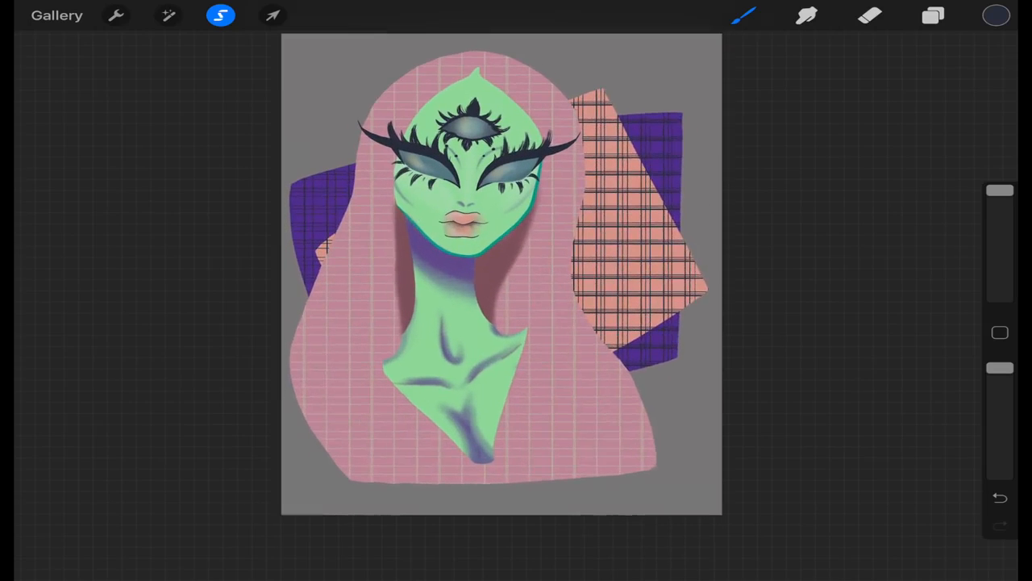
# Switch to black and paint thick curves along the rectangle's left edge beside the alien
pyautogui.click(996, 15)
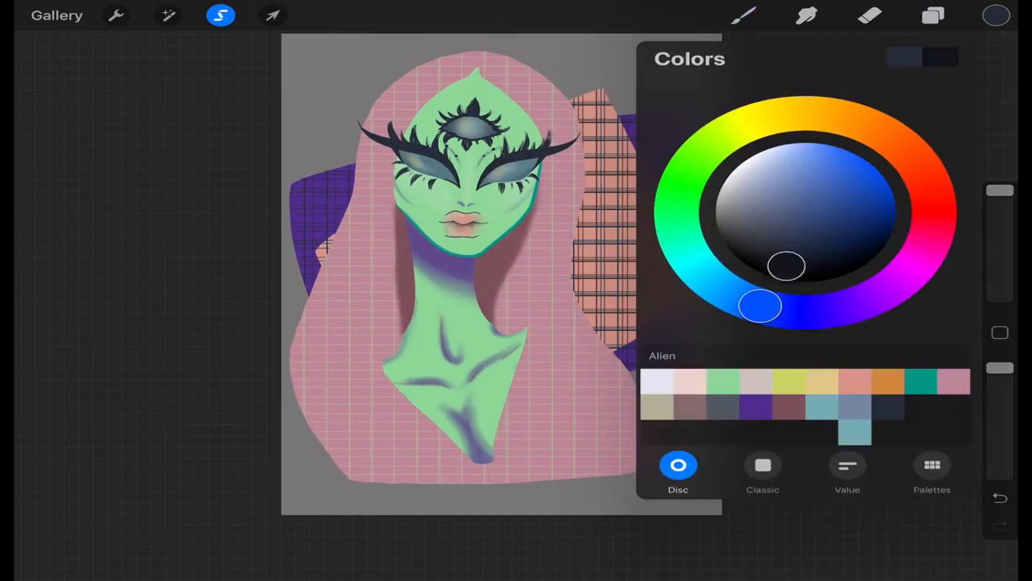
pyautogui.click(742, 15)
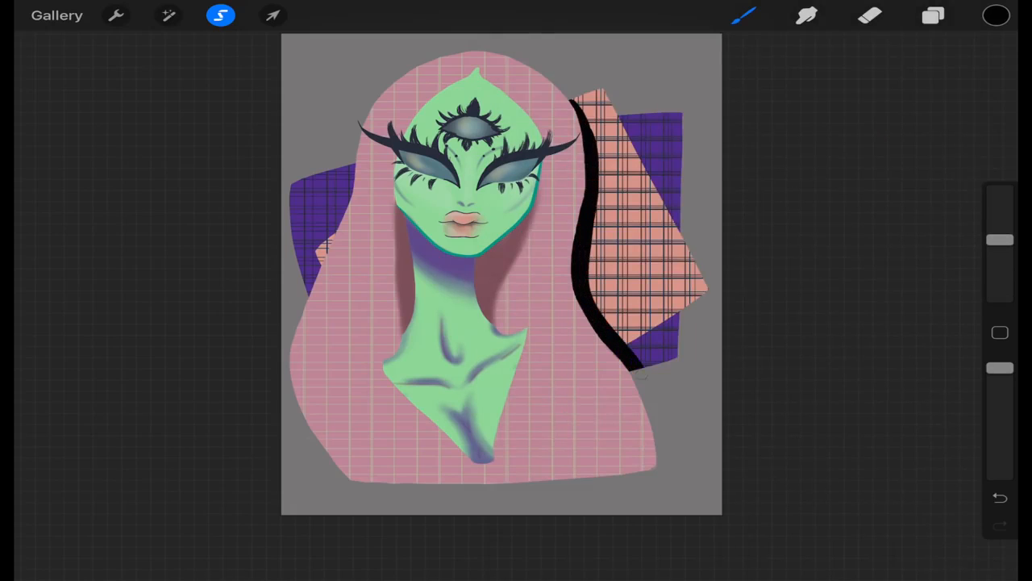
pyautogui.click(869, 15)
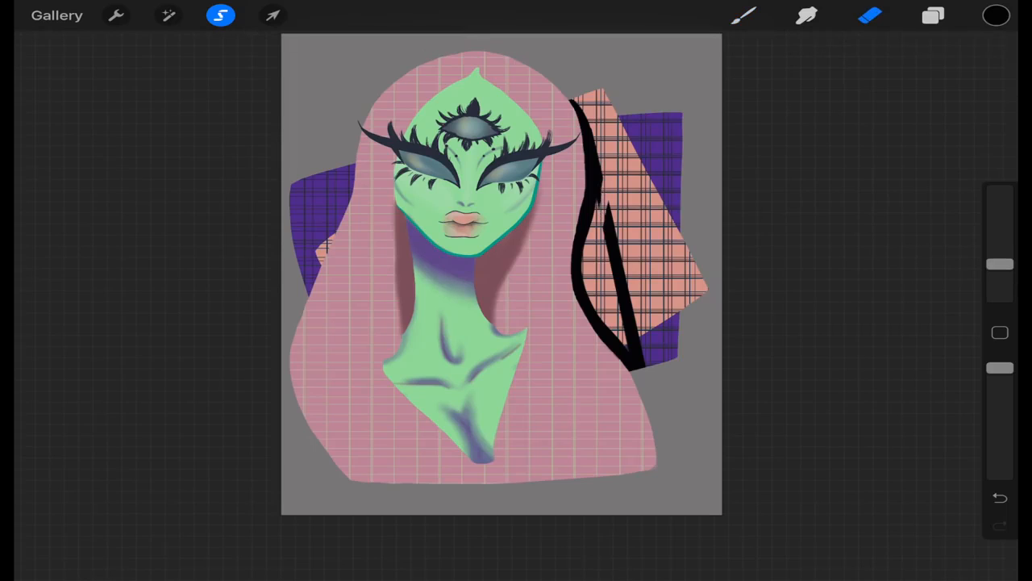